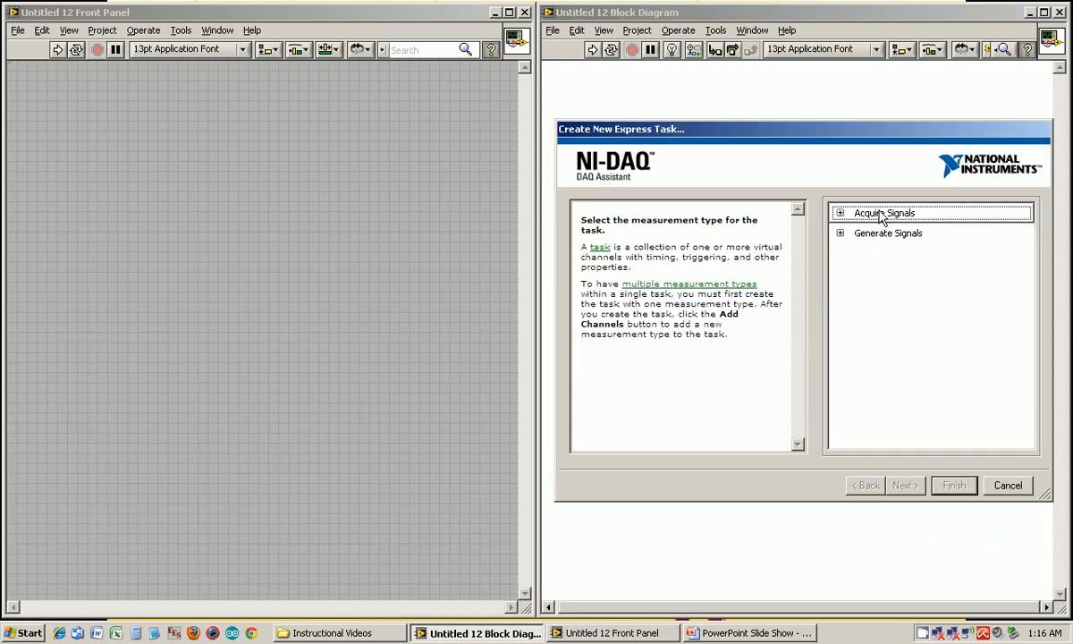
# Configure an Acquire Signals voltage task on Dev3 ai2 with RSE terminal configuration and 100 samples to read
pyautogui.click(841, 213)
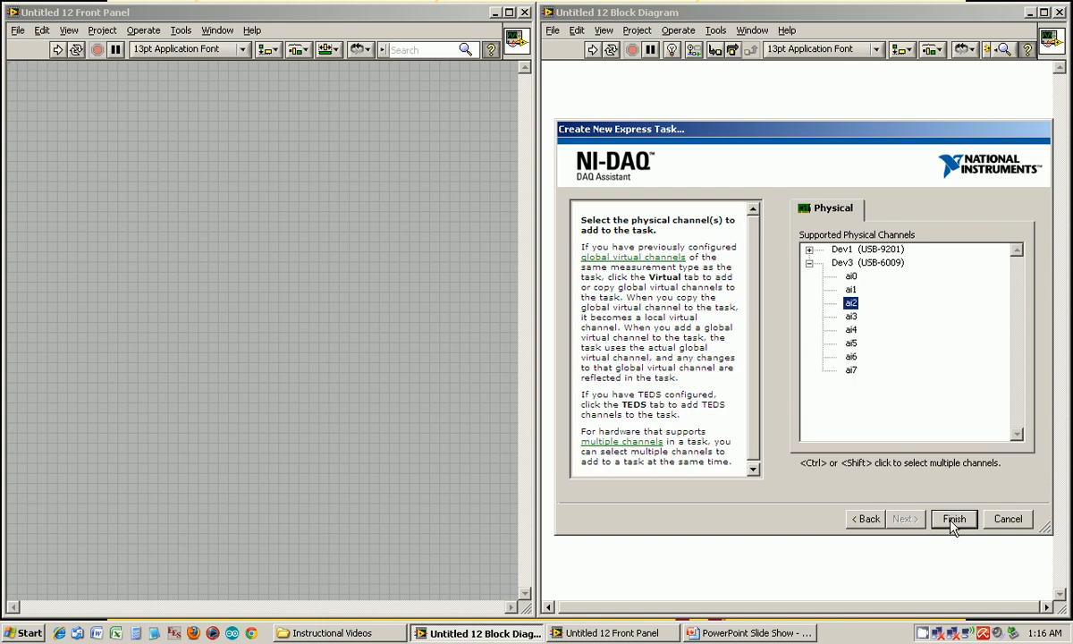
pyautogui.click(953, 519)
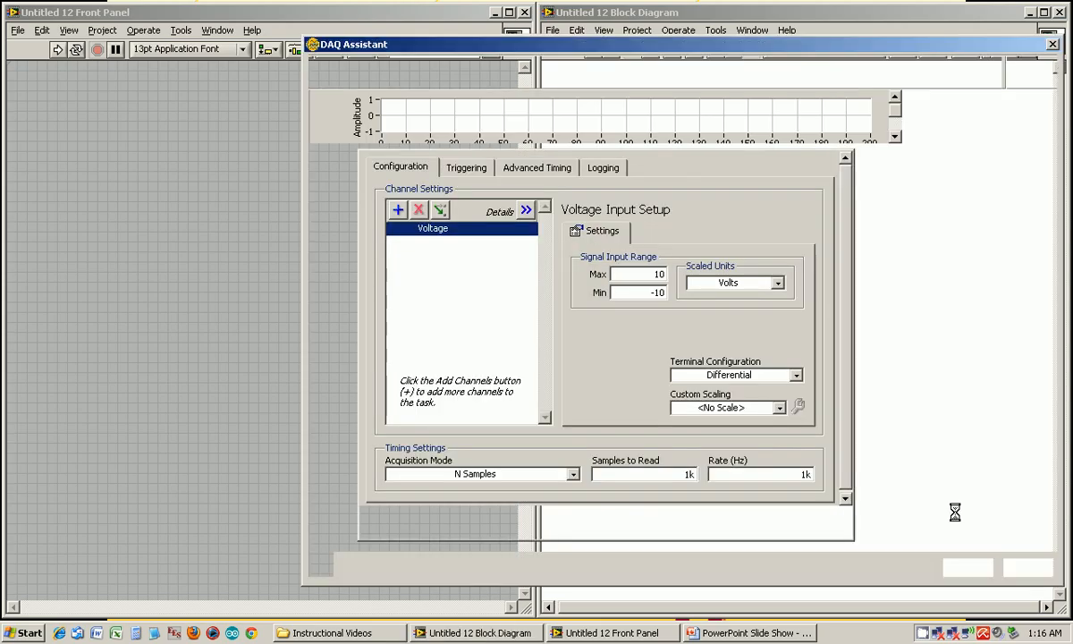
pyautogui.click(794, 375)
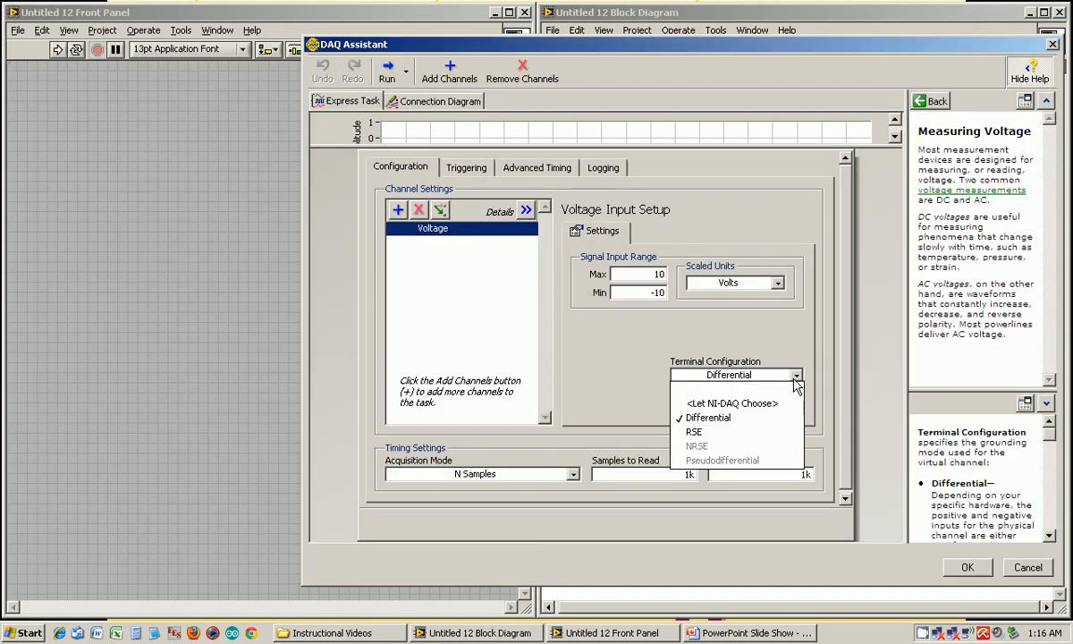
pyautogui.click(694, 431)
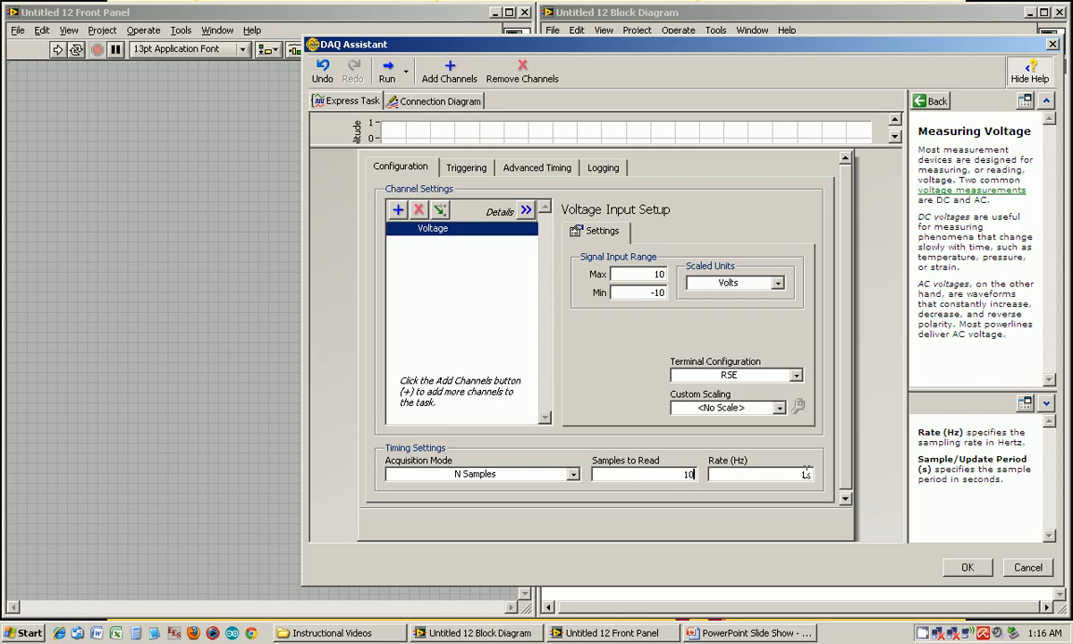
pyautogui.write('100')
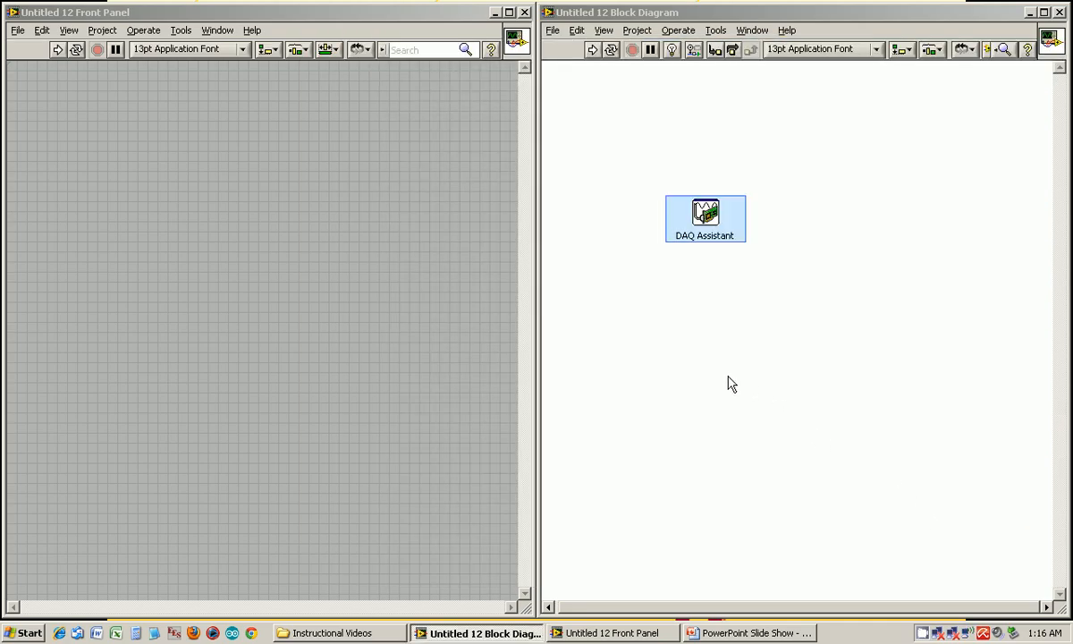
# Reopen the DAQ Assistant task settings so LabVIEW builds its VI
pyautogui.doubleClick(704, 218)
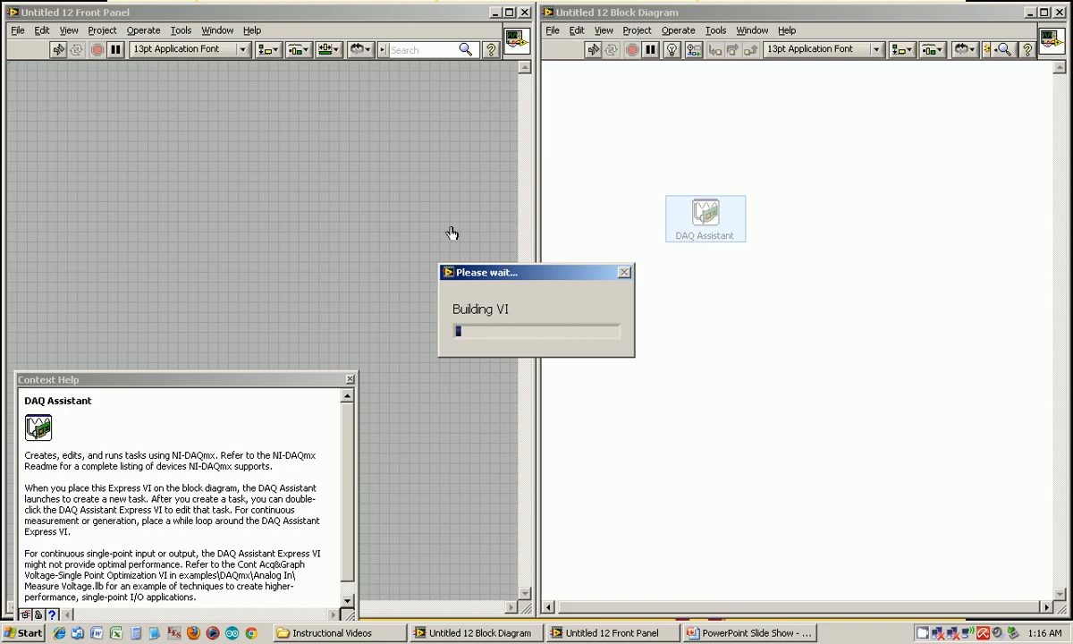
pyautogui.moveTo(163, 180)
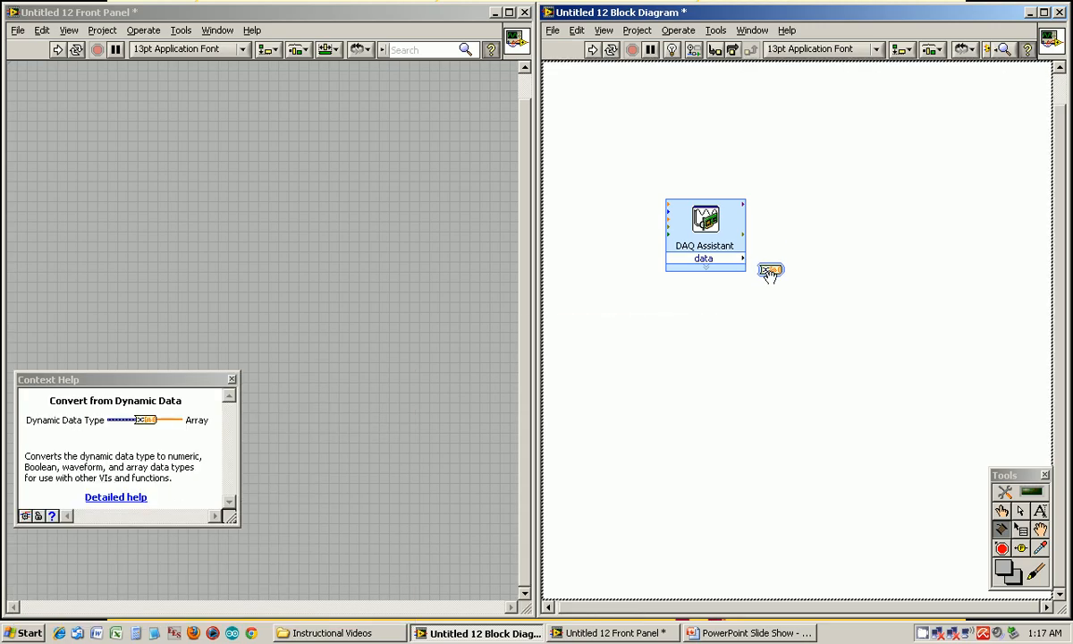
# Set Convert from Dynamic Data to output a single waveform and confirm
pyautogui.doubleClick(769, 272)
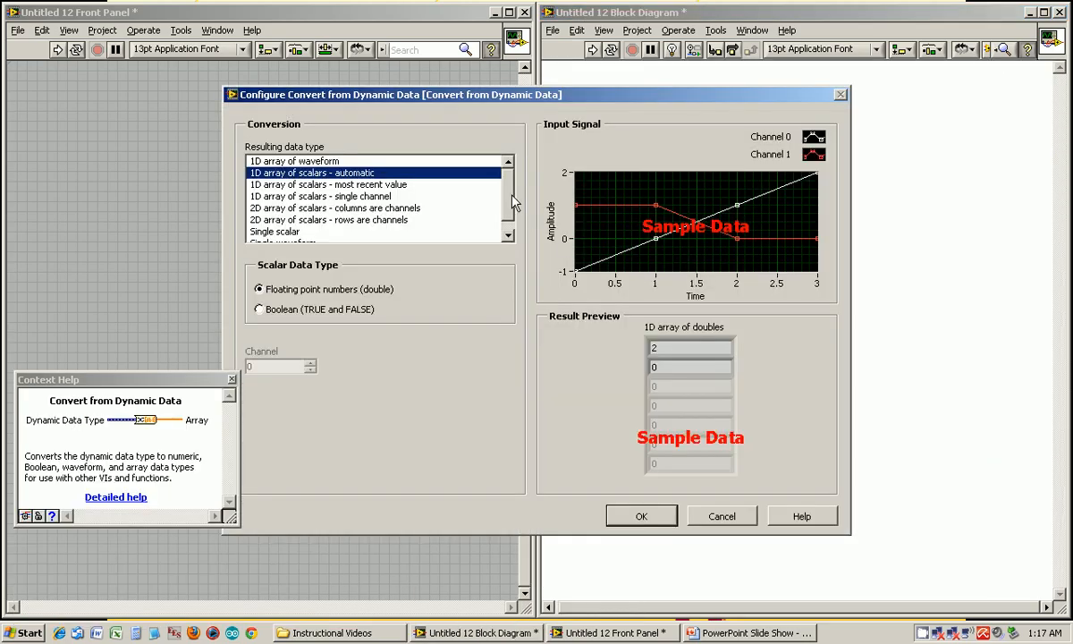
pyautogui.click(282, 232)
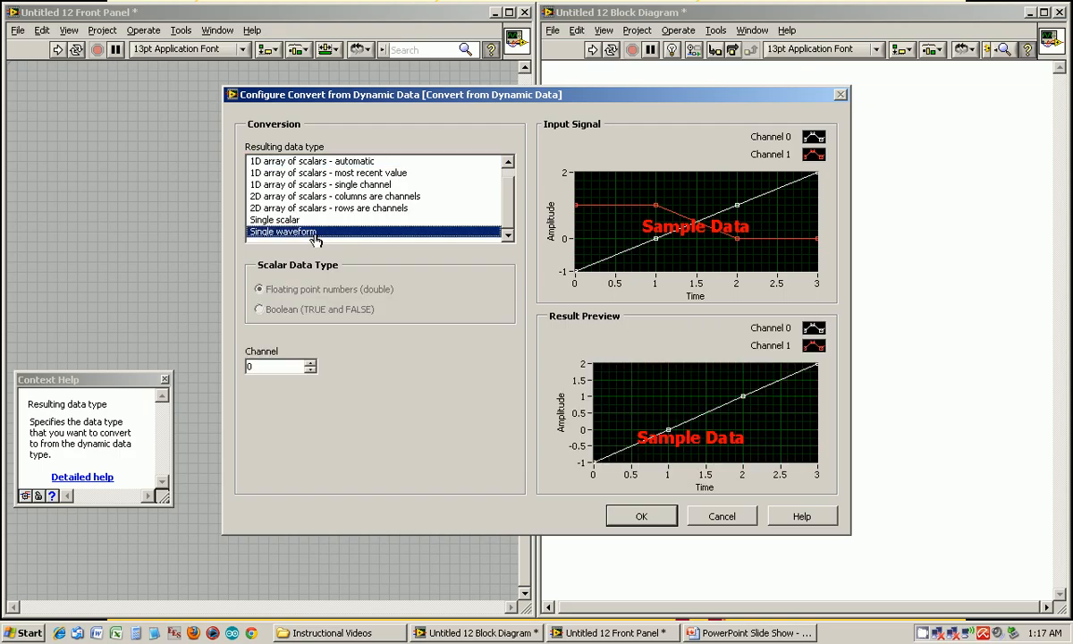
pyautogui.click(640, 515)
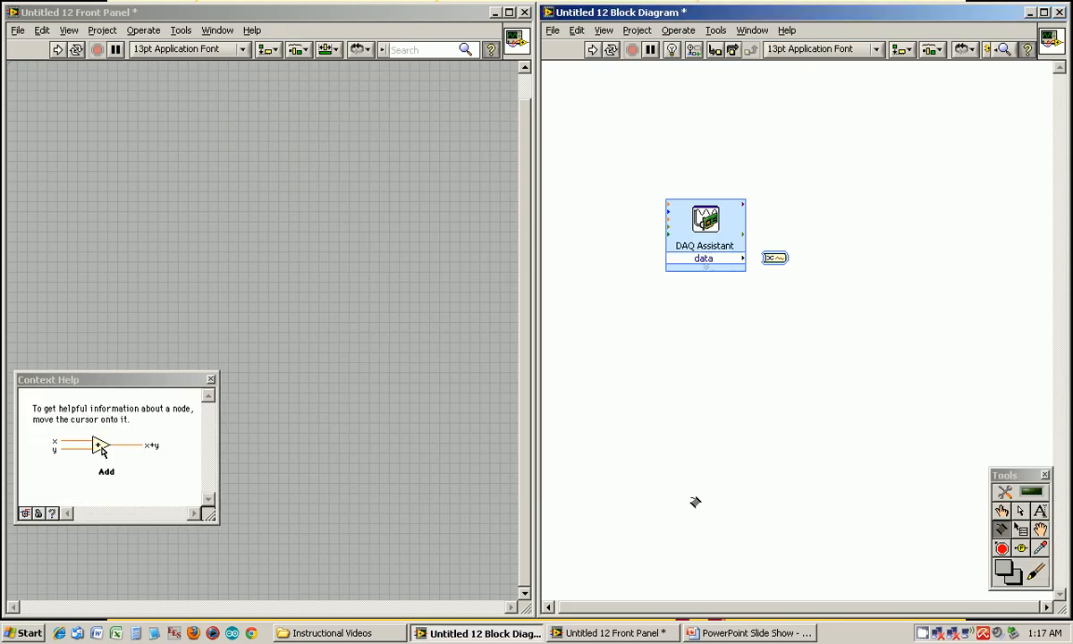
pyautogui.moveTo(769, 258)
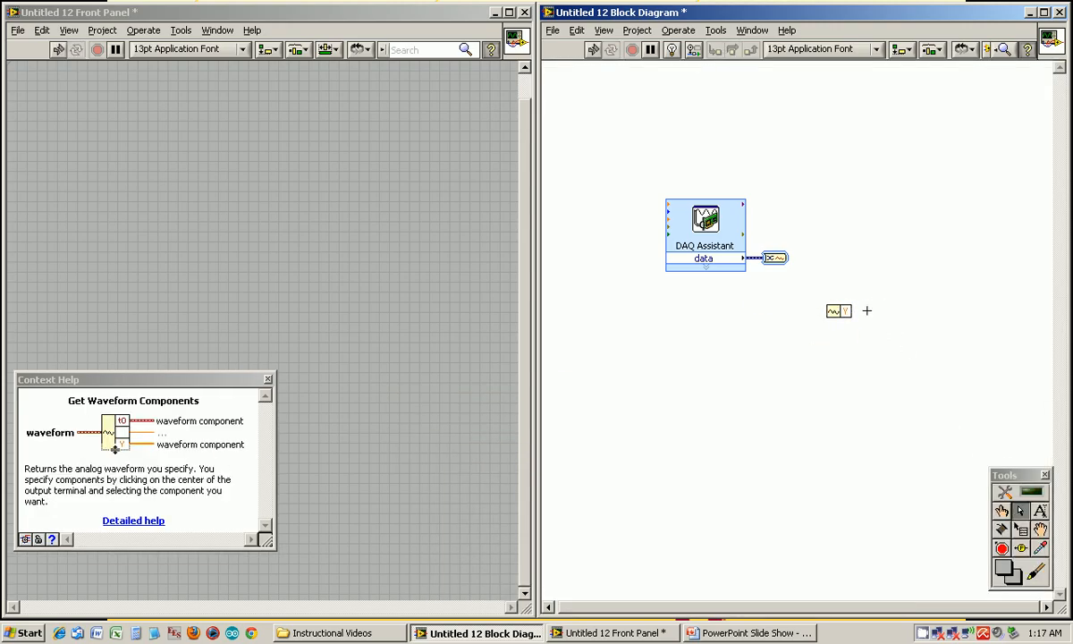
pyautogui.moveTo(839, 311)
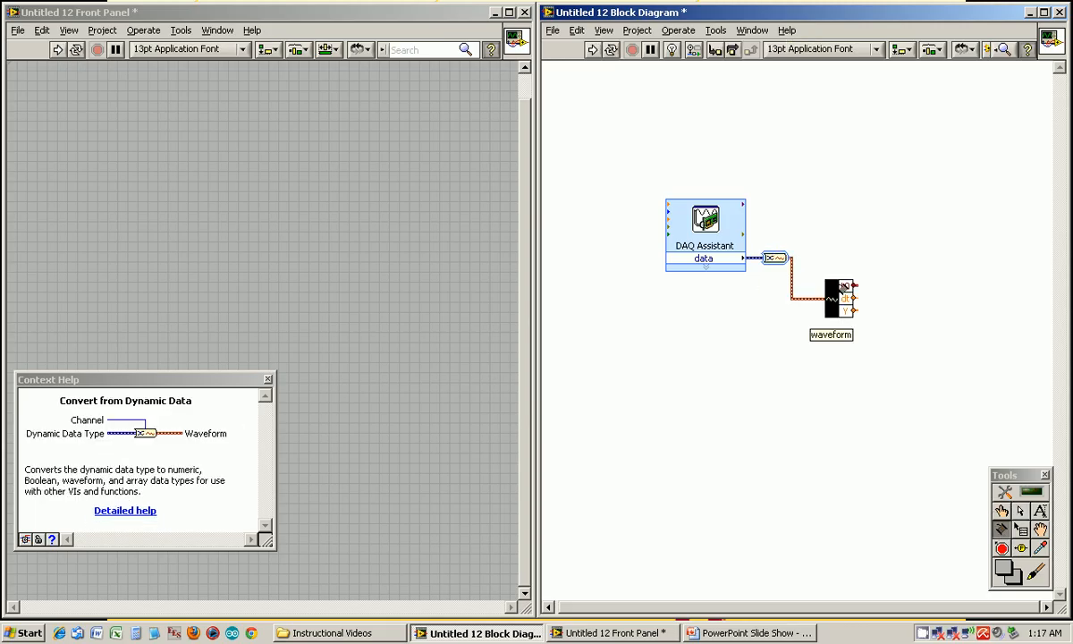
# Create indicators for t0, dt and Y from Get Waveform Components and run the VI to read voltages near 3.85
pyautogui.rightClick(831, 301)
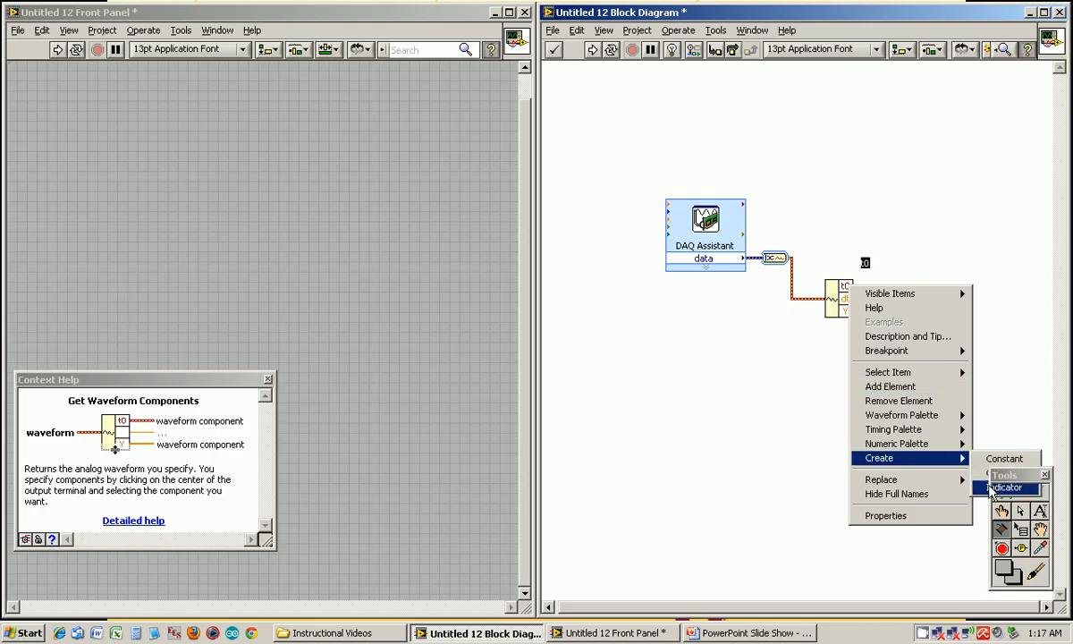
pyautogui.click(1005, 486)
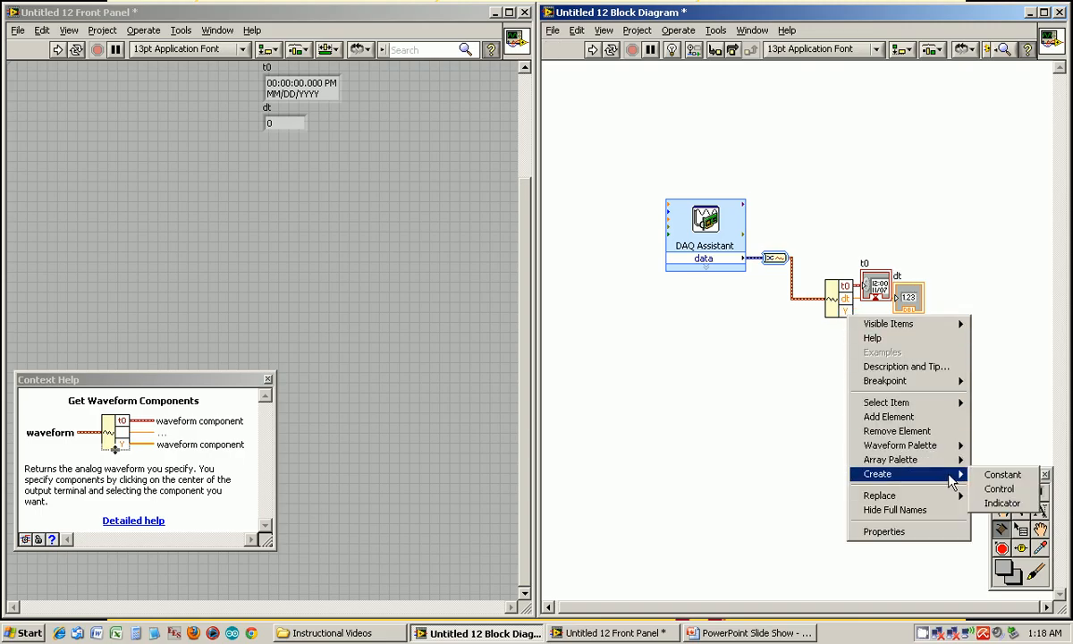
pyautogui.click(1001, 502)
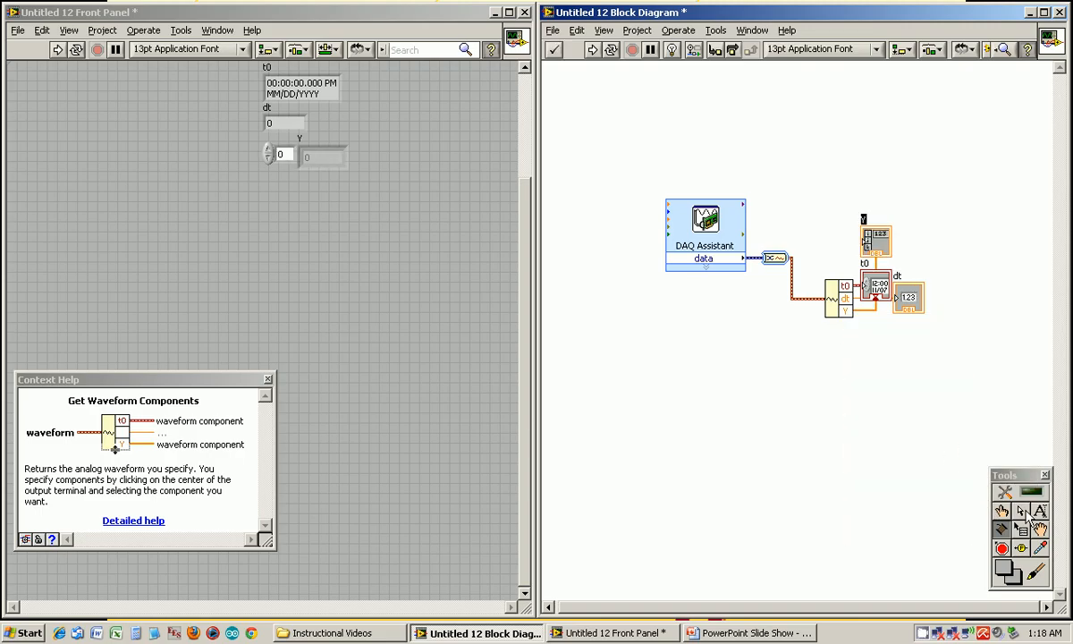
pyautogui.click(322, 158)
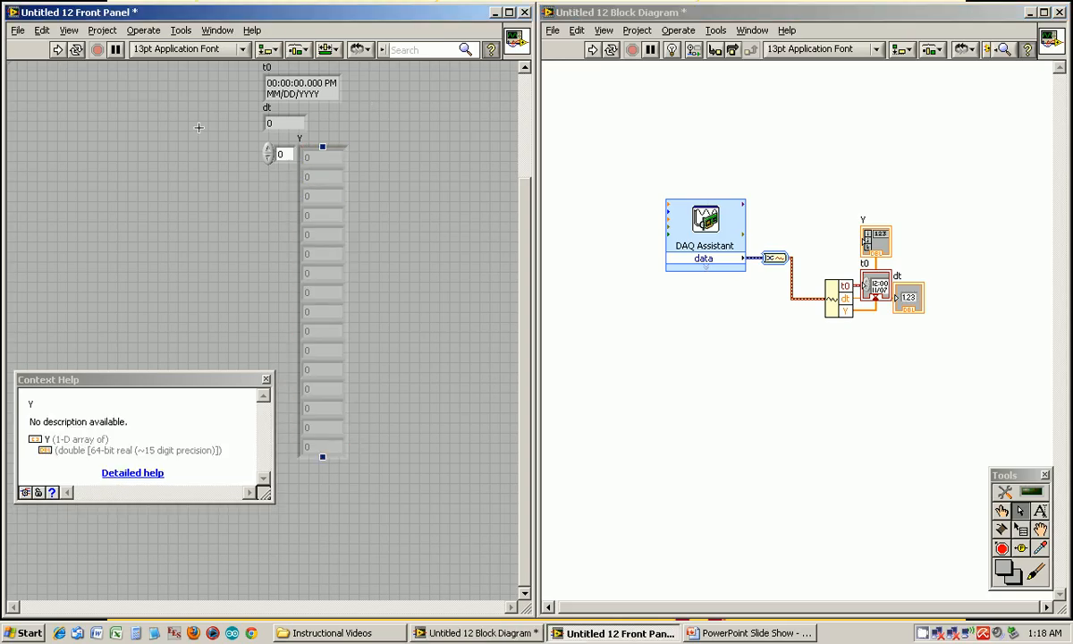
pyautogui.click(57, 50)
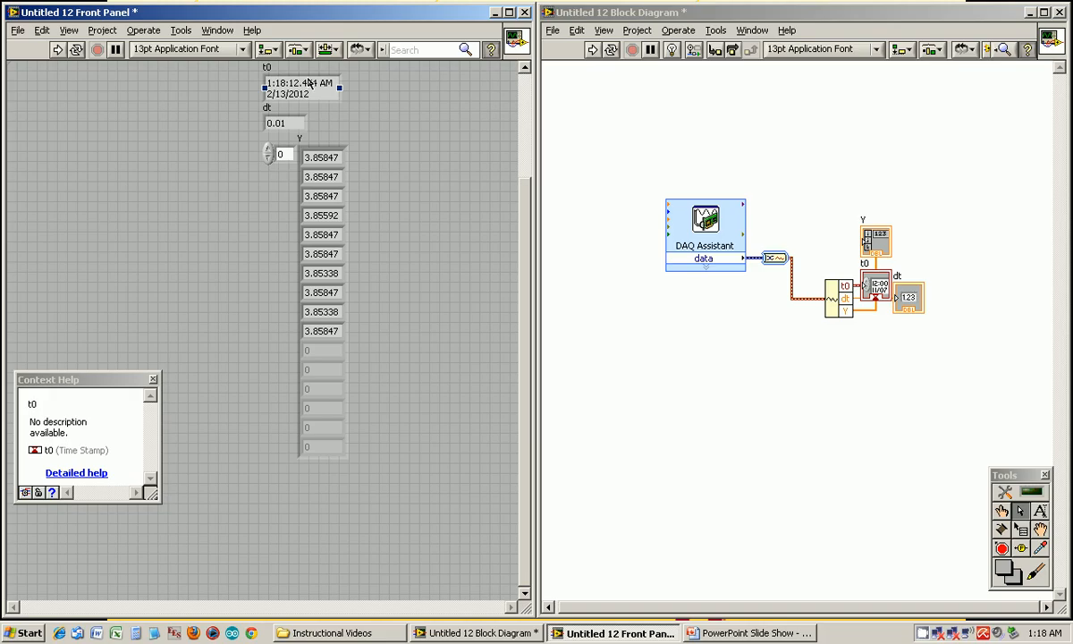
pyautogui.moveTo(890, 386)
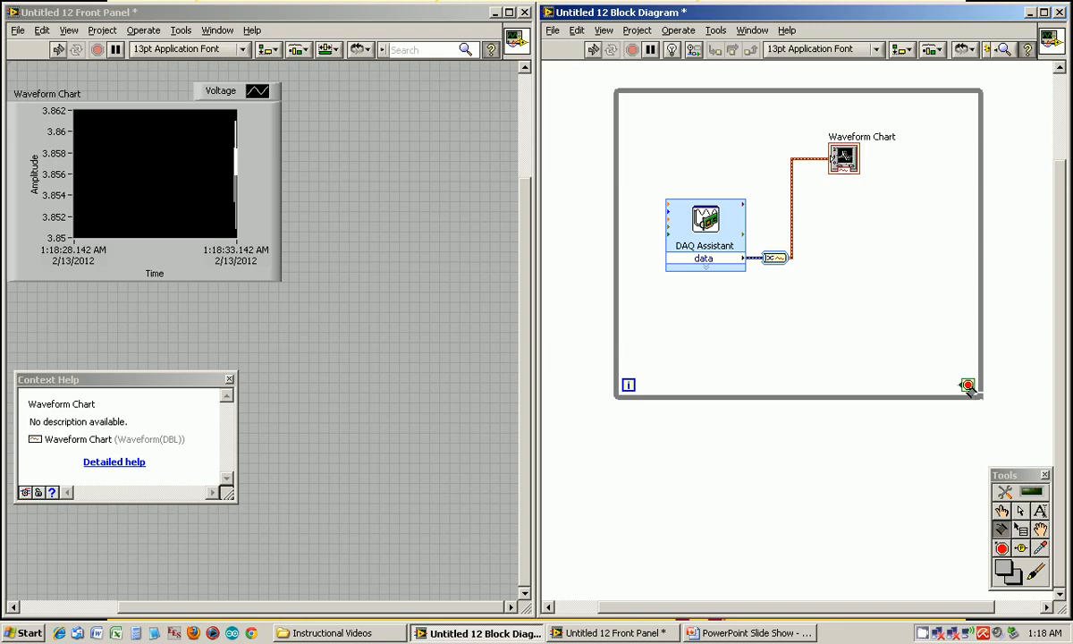
# Create a stop button control on the while loop's condition terminal
pyautogui.rightClick(966, 385)
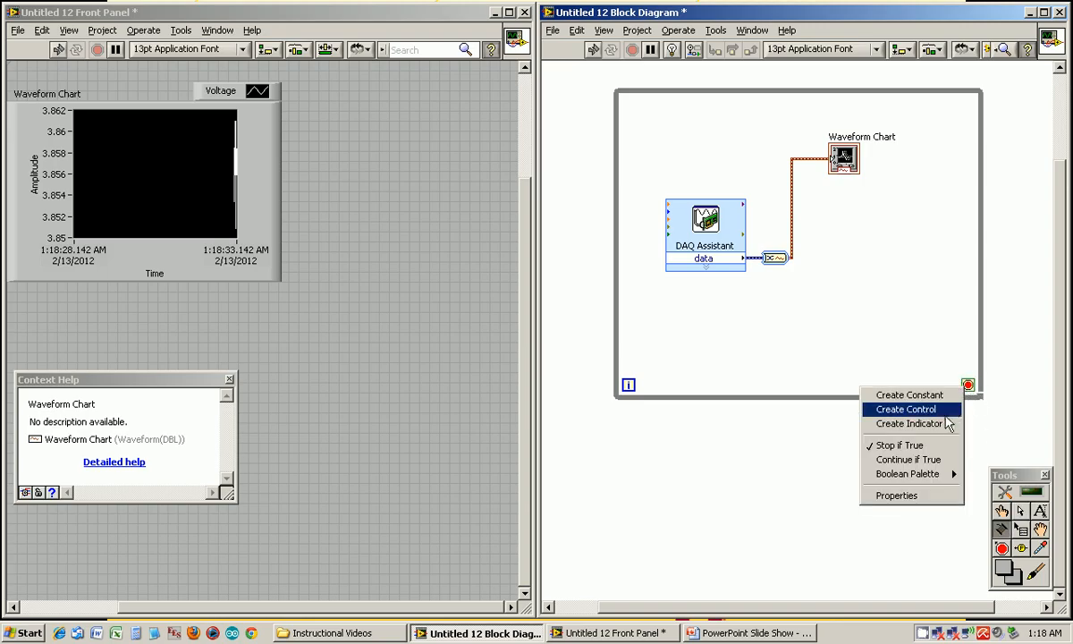
pyautogui.click(905, 408)
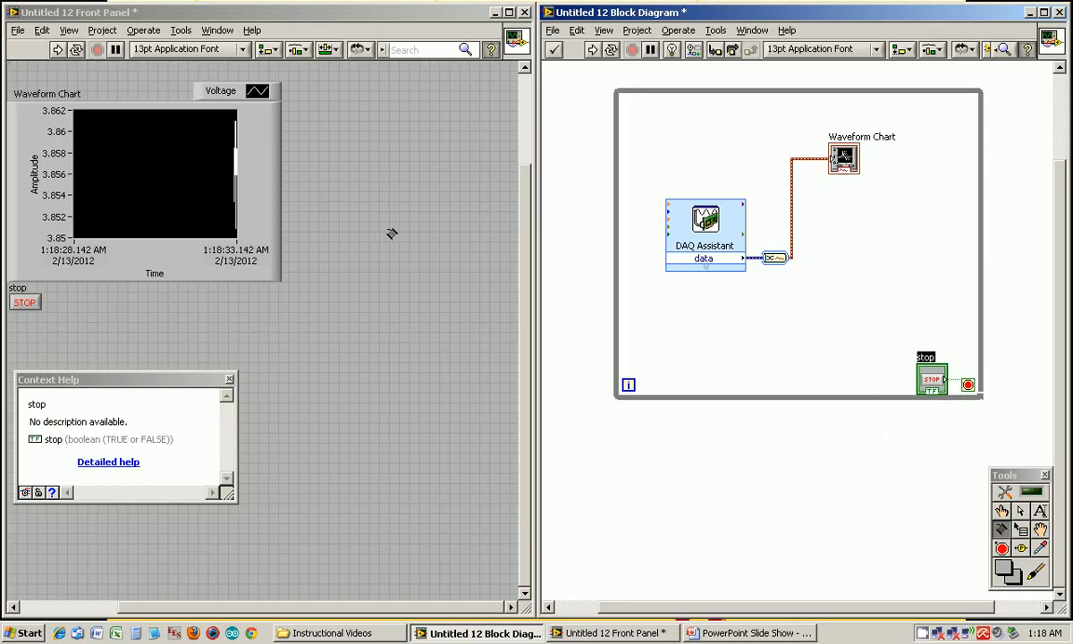
pyautogui.moveTo(623, 286)
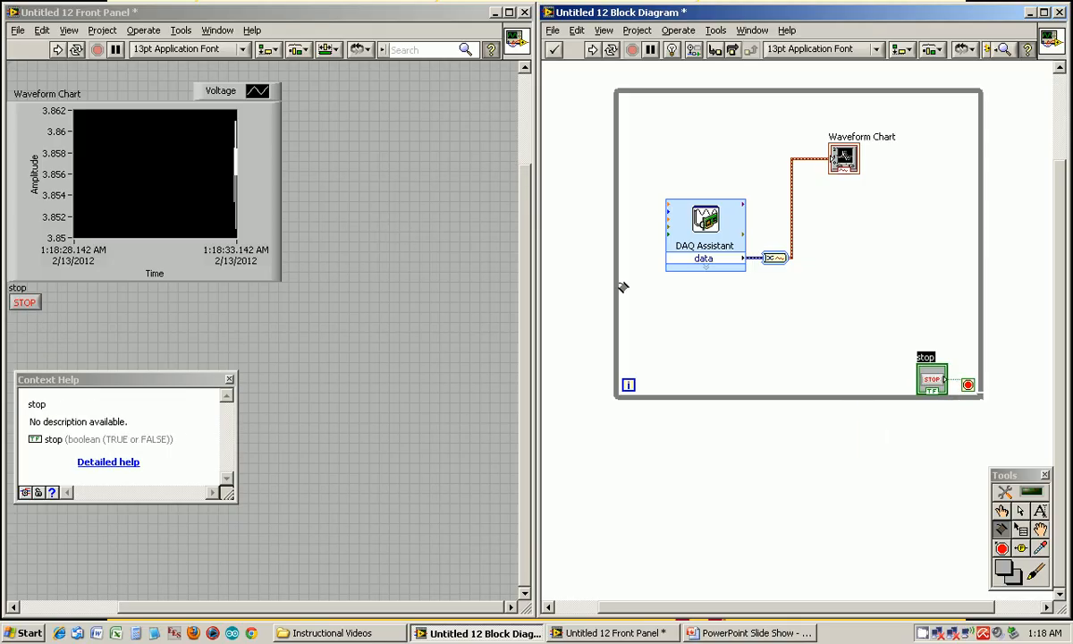
pyautogui.moveTo(653, 269)
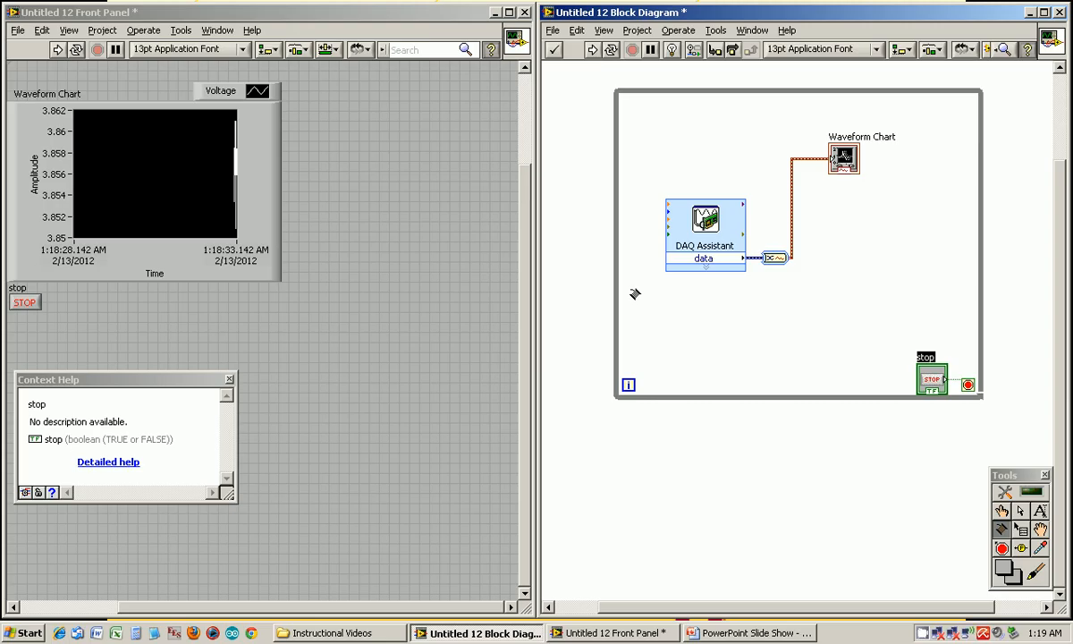
pyautogui.moveTo(805, 223)
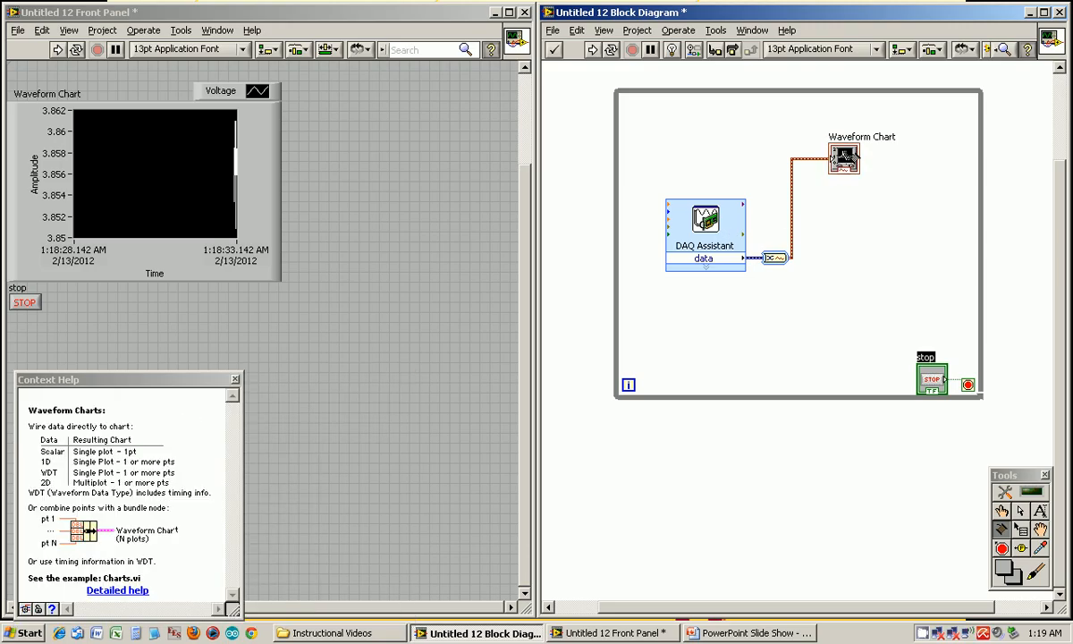
pyautogui.moveTo(637, 236)
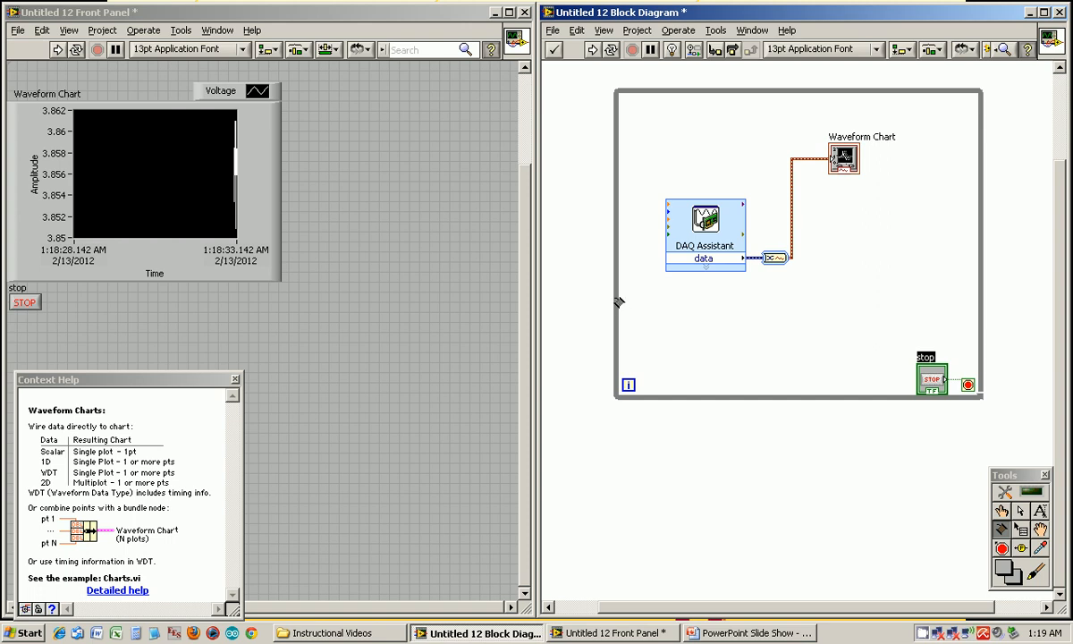
# Add a shift register to the while loop and bring up options on the Build Waveform node feeding it
pyautogui.rightClick(617, 304)
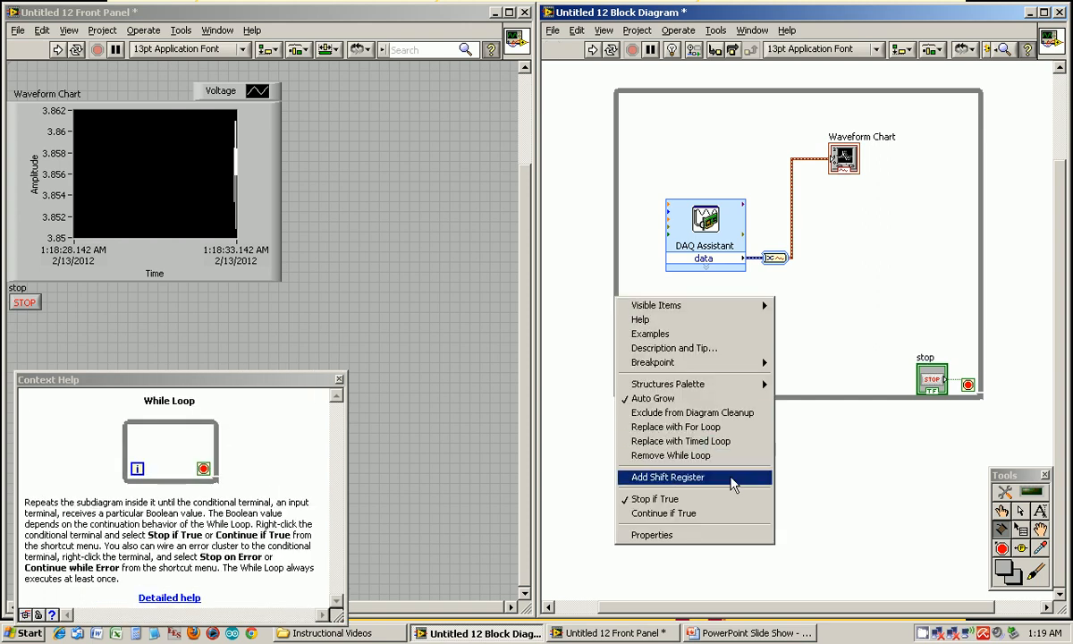
pyautogui.click(665, 476)
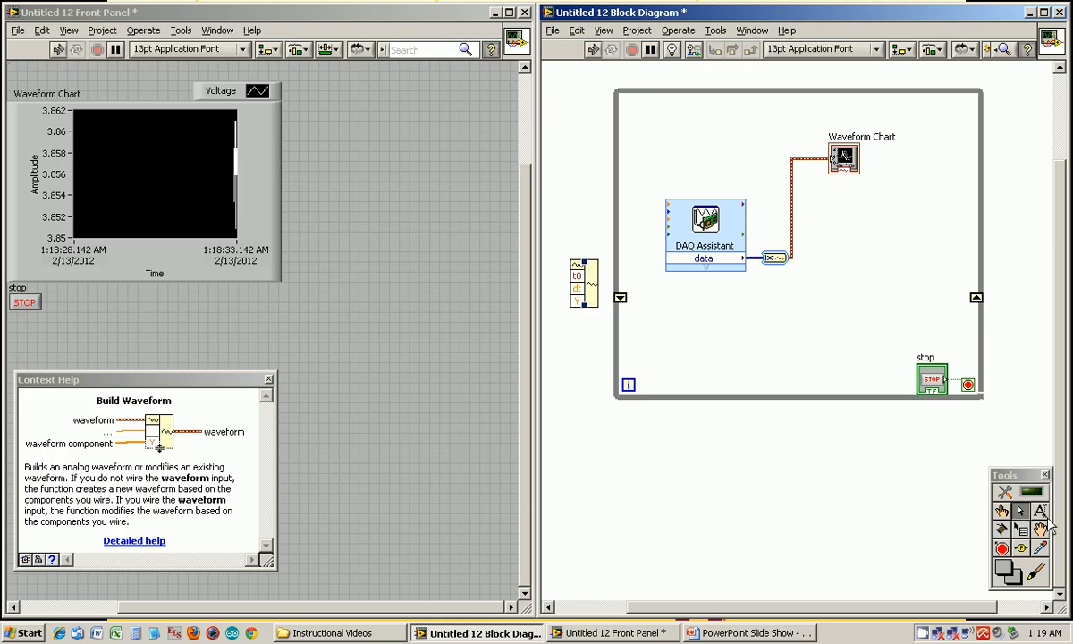
pyautogui.rightClick(581, 283)
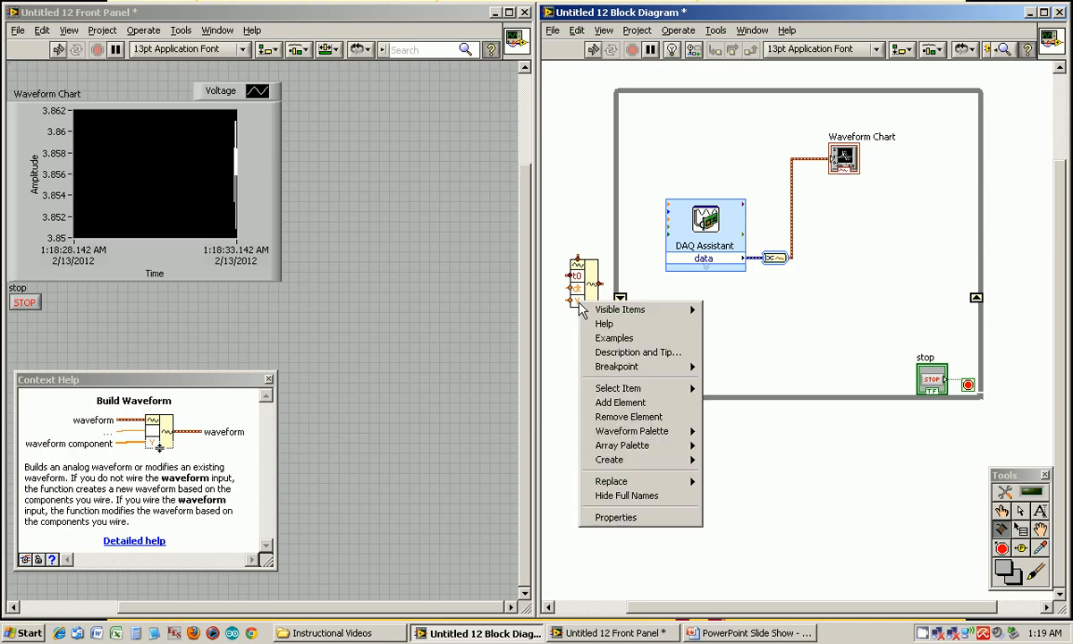
pyautogui.moveTo(608, 457)
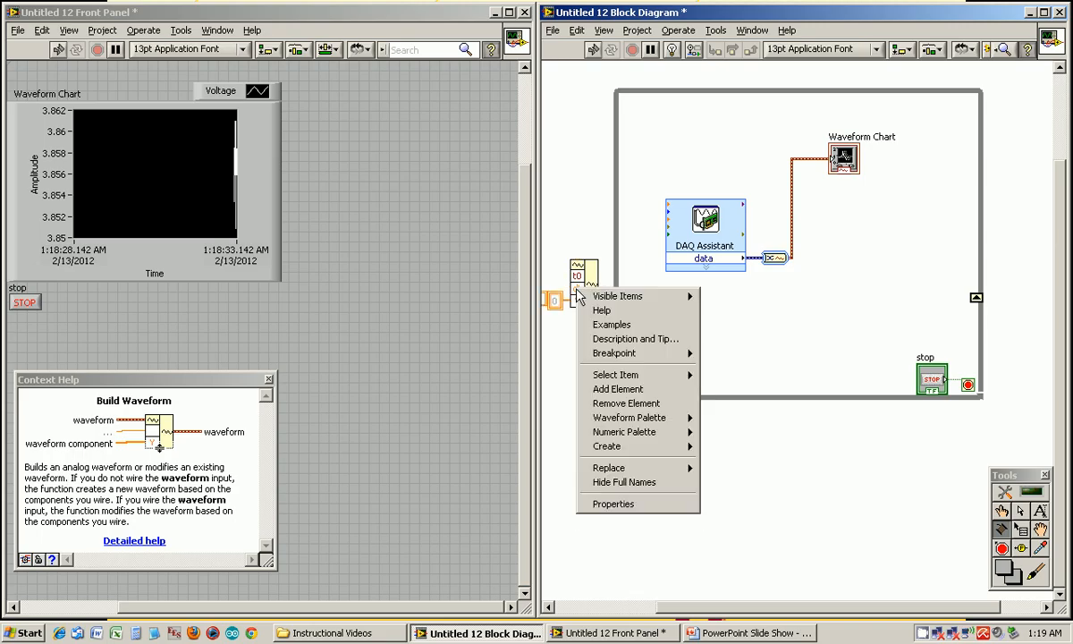
pyautogui.moveTo(606, 447)
pyautogui.write('0.01')
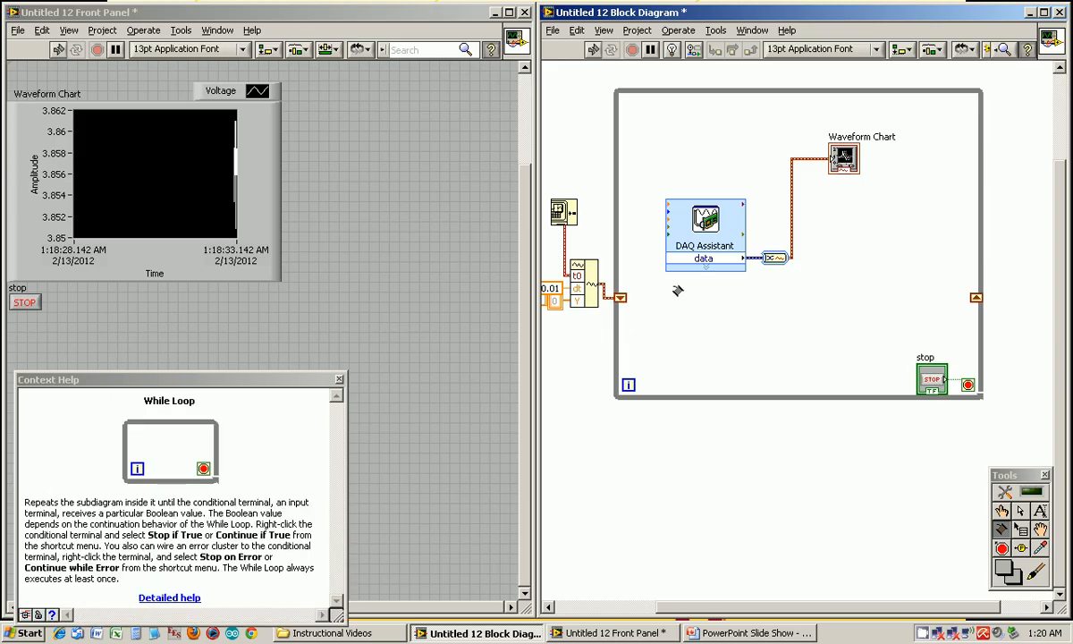
pyautogui.moveTo(780, 229)
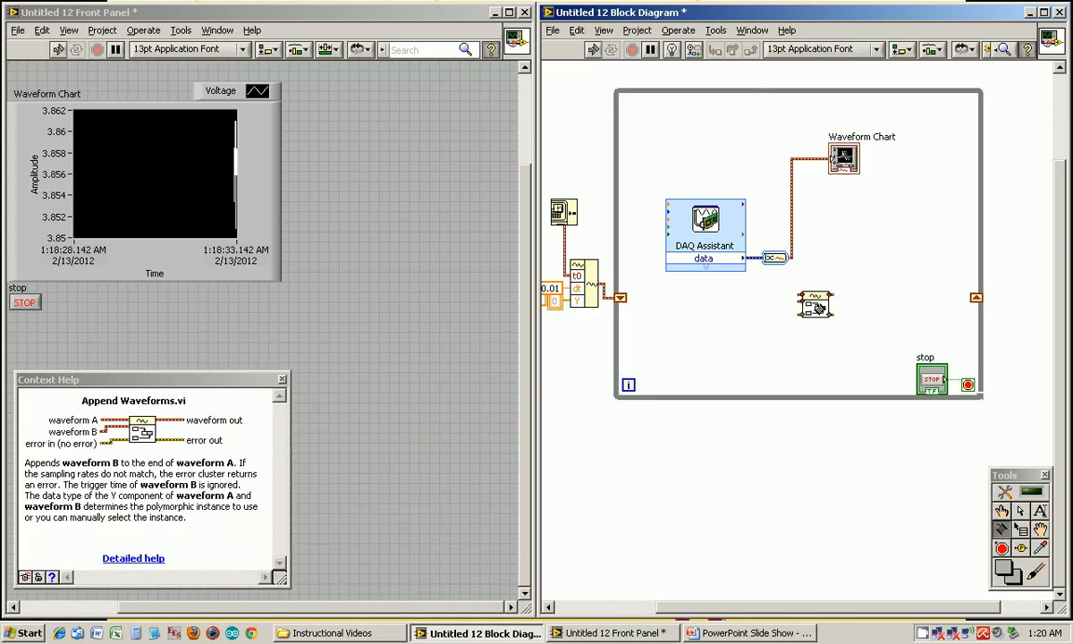
pyautogui.moveTo(815, 304)
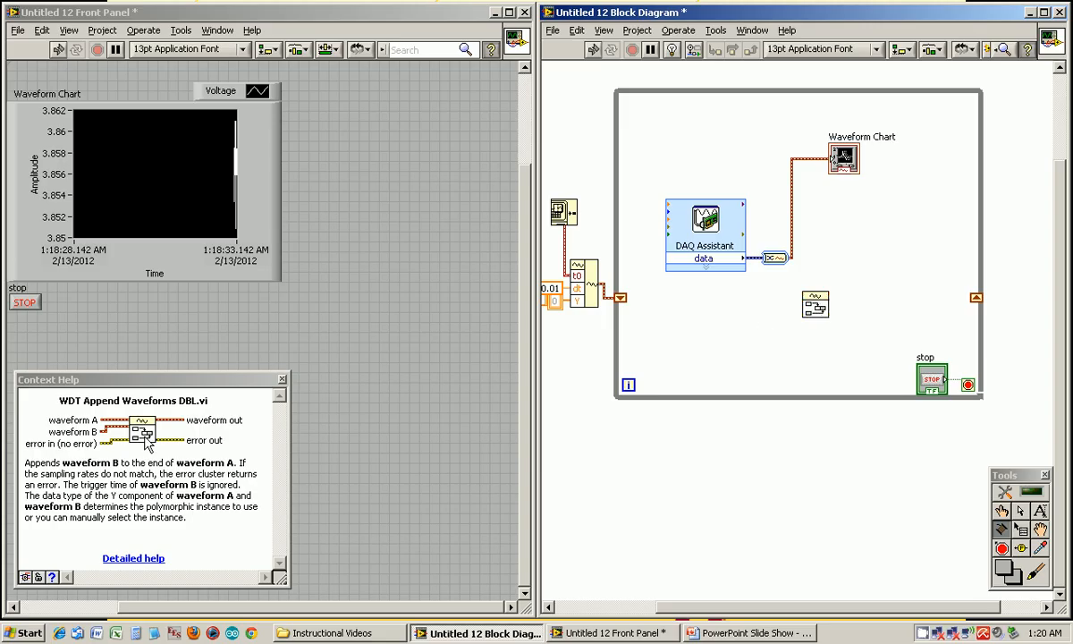
pyautogui.moveTo(93, 426)
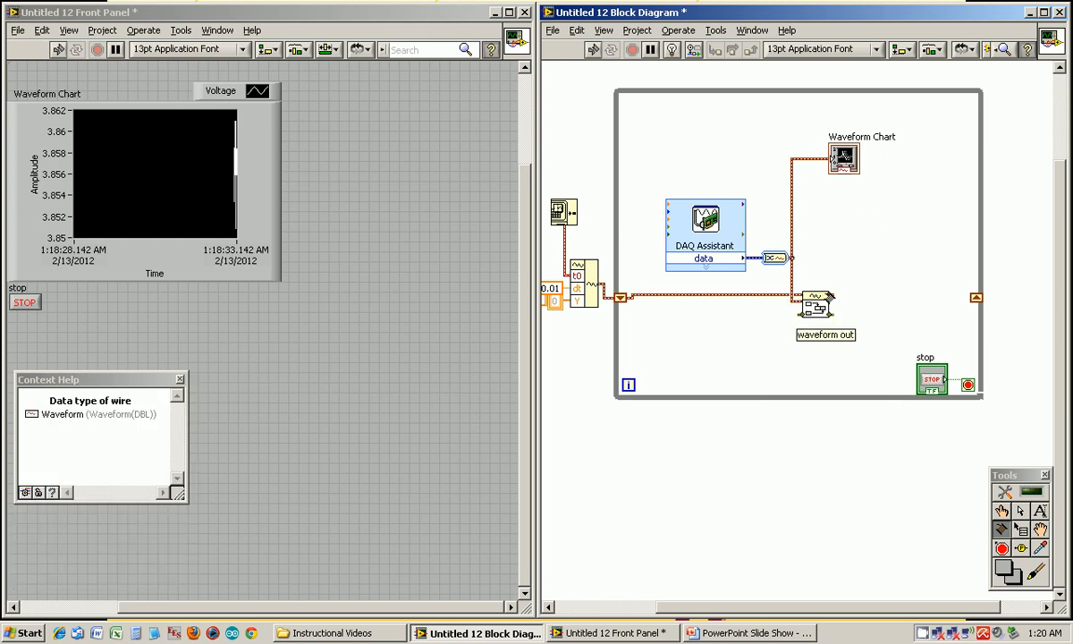
pyautogui.moveTo(813, 295)
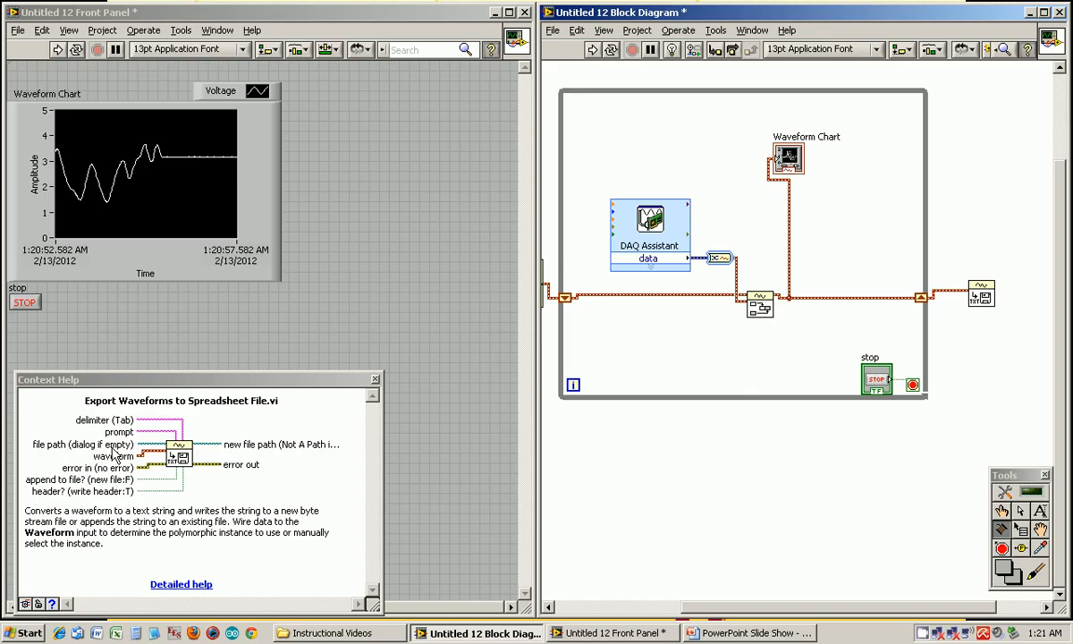
pyautogui.moveTo(152, 422)
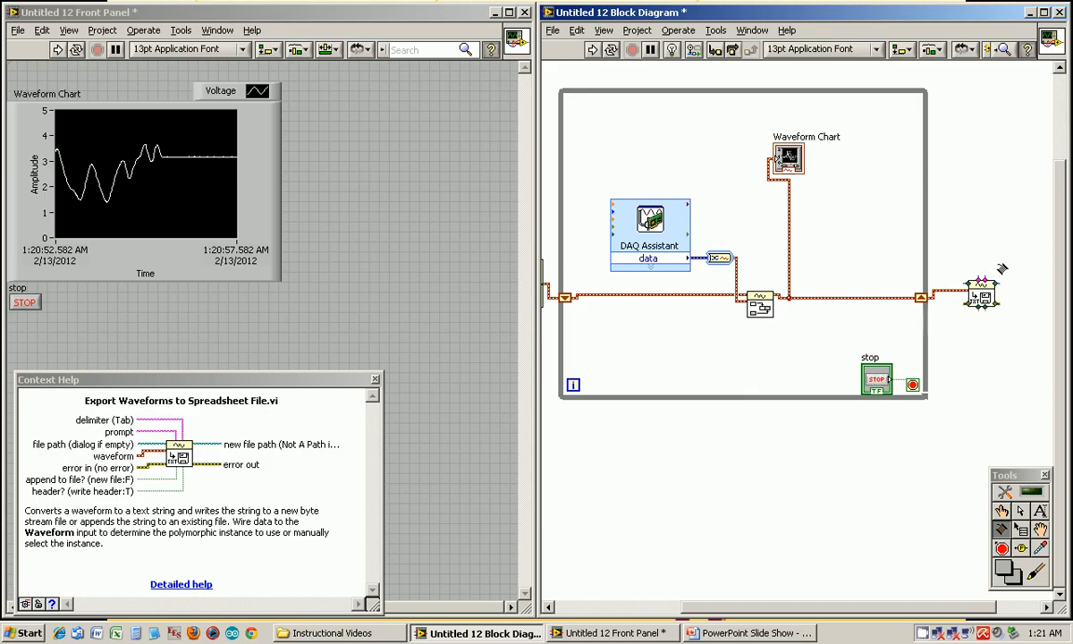
pyautogui.moveTo(984, 286)
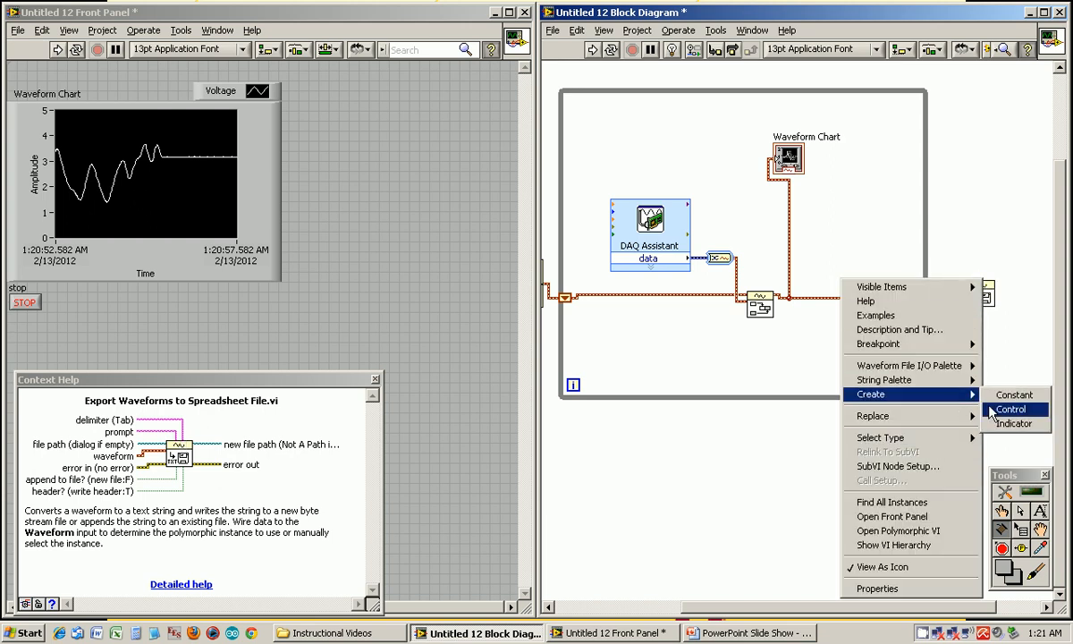
# Create a file path control for the export, run and save to data.csv, replacing the existing file
pyautogui.click(1009, 408)
pyautogui.write('data.cs')
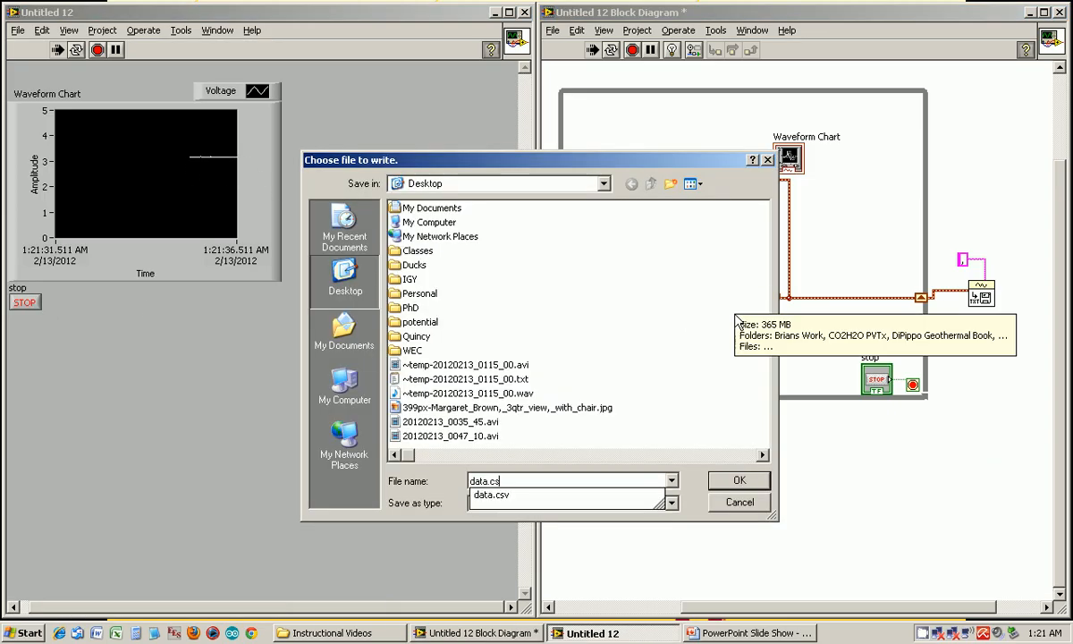
pyautogui.click(739, 479)
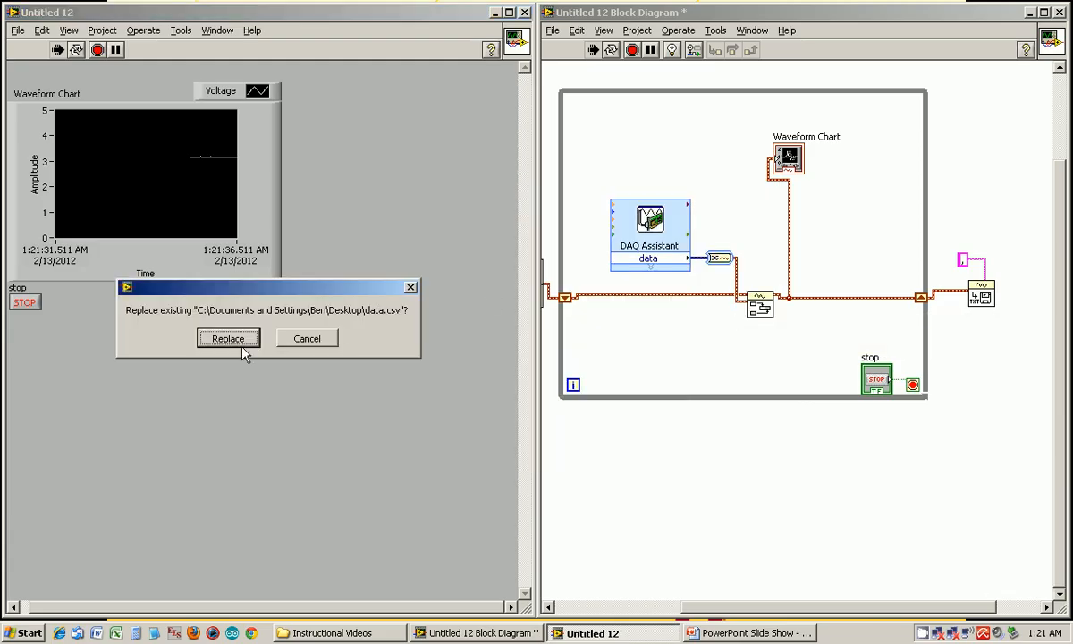
pyautogui.click(229, 338)
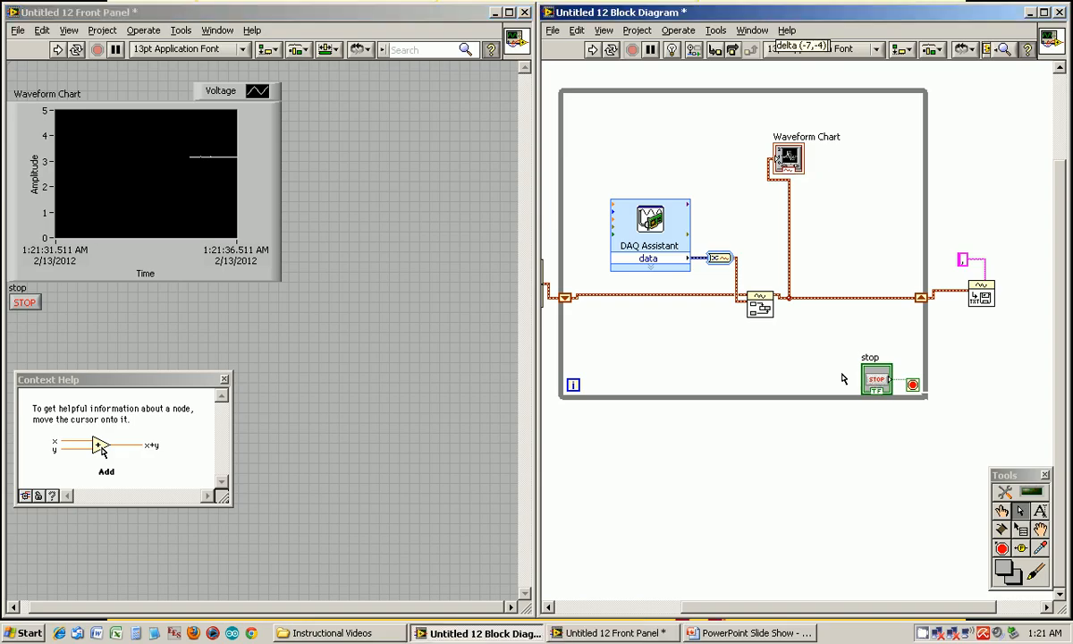
# Move the stop terminal left and add Greater Or Equal and Or functions for the loop exit logic
pyautogui.moveTo(876, 377); pyautogui.dragTo(714, 374)
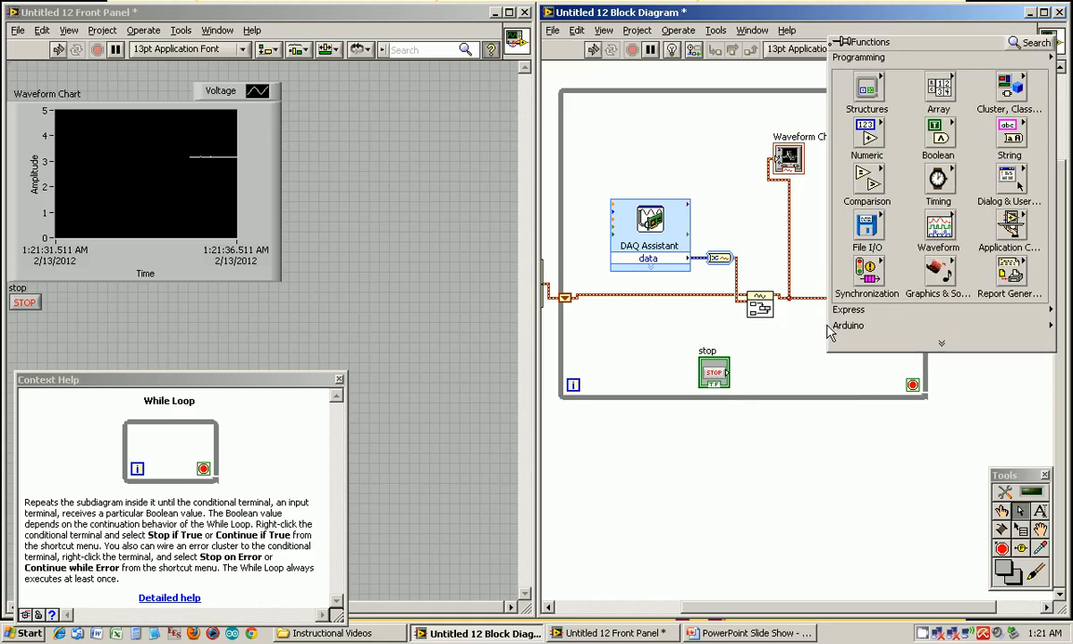
pyautogui.click(937, 223)
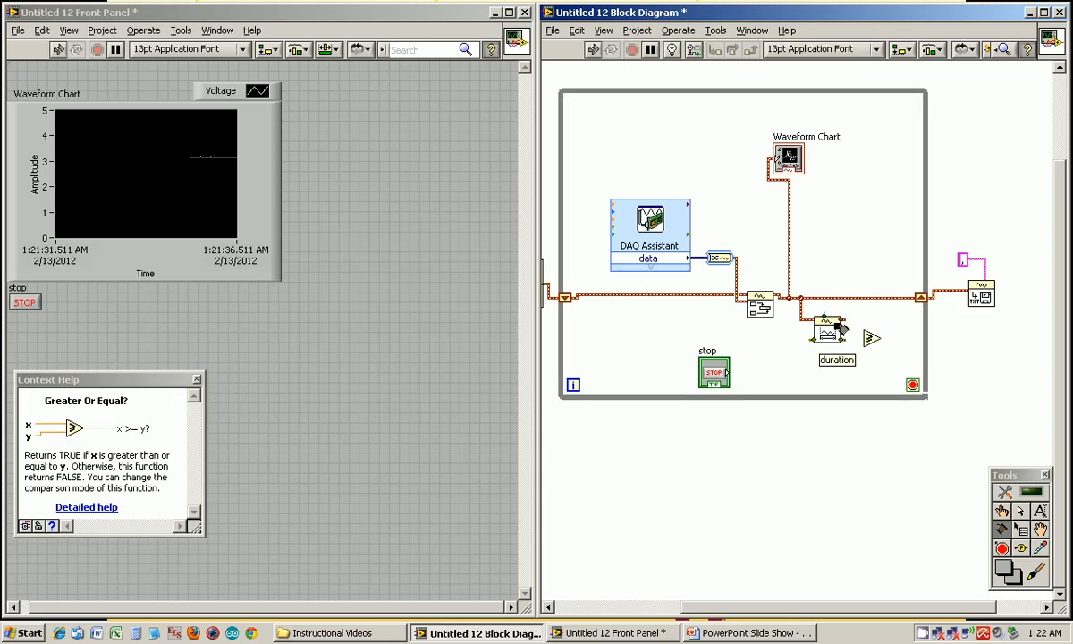
pyautogui.rightClick(826, 331)
pyautogui.write('5')
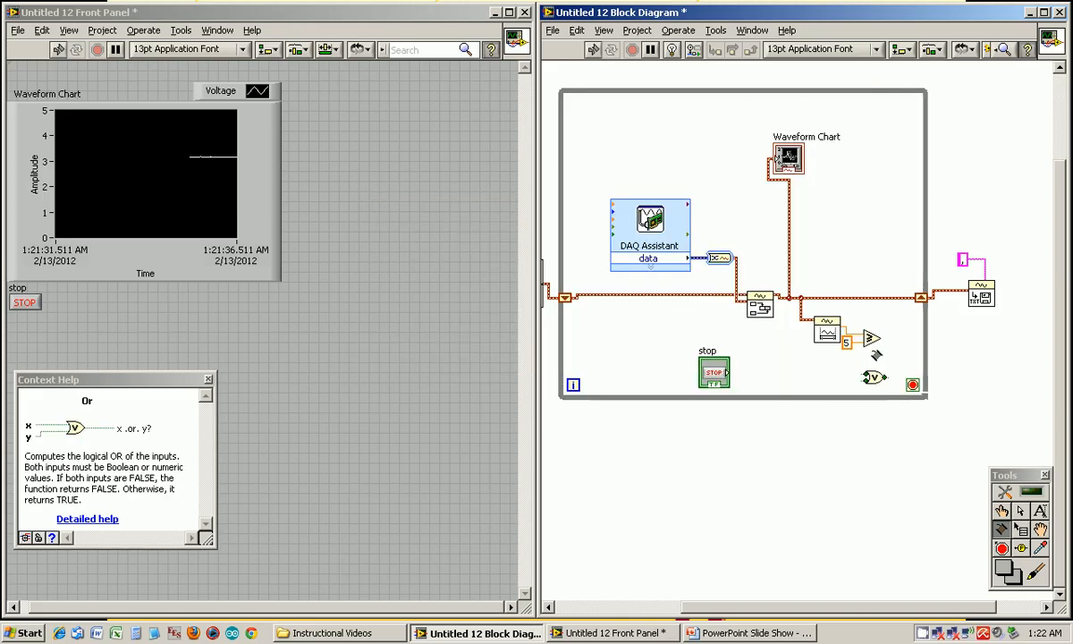
pyautogui.moveTo(873, 375)
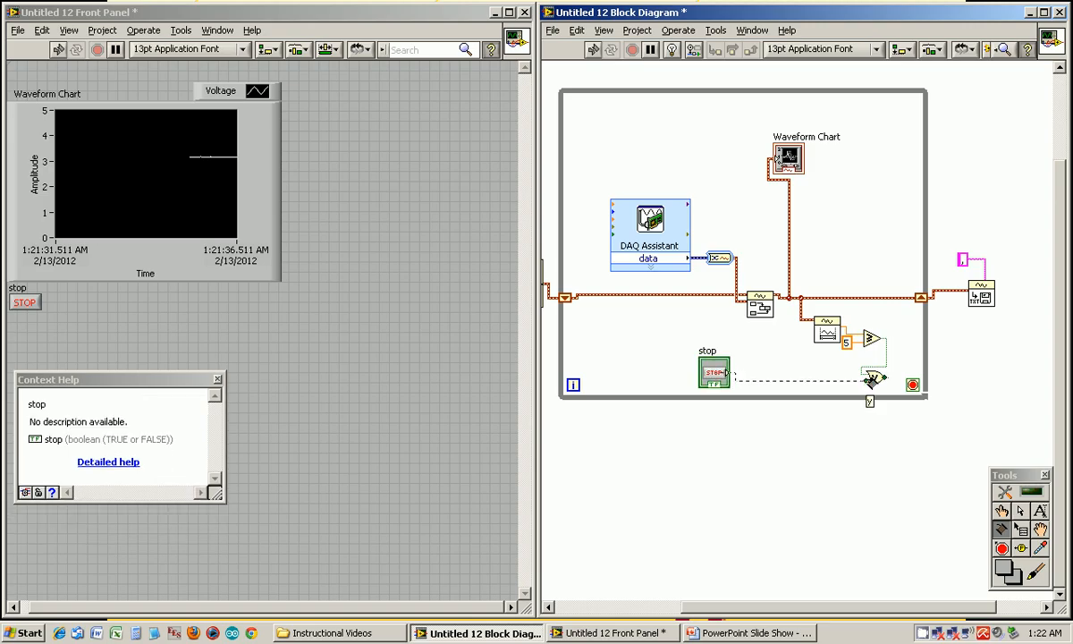
pyautogui.moveTo(873, 375)
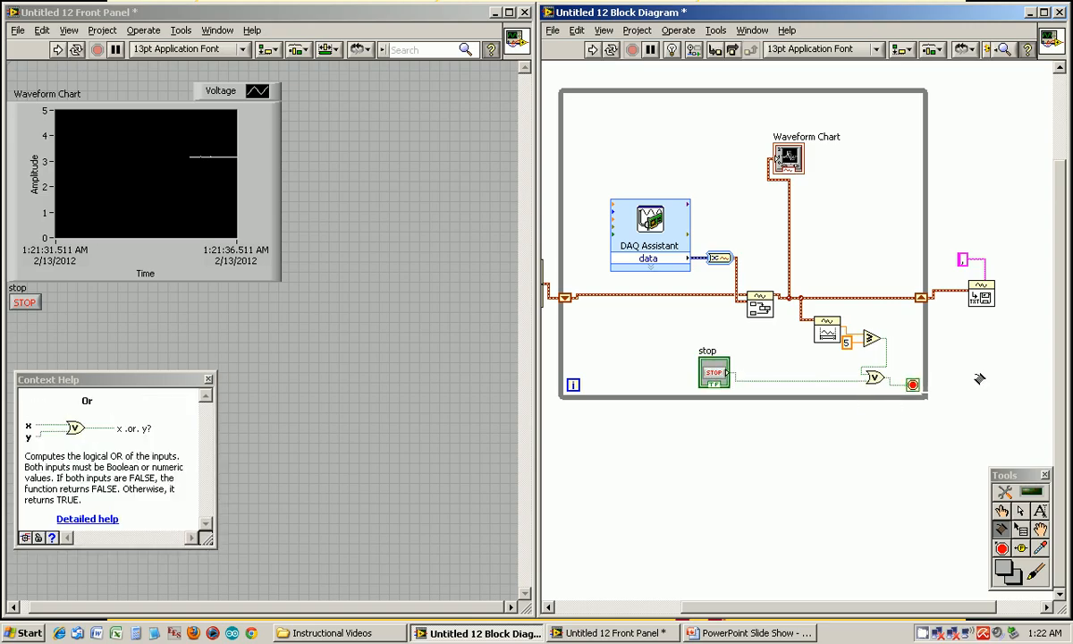
pyautogui.moveTo(592, 57)
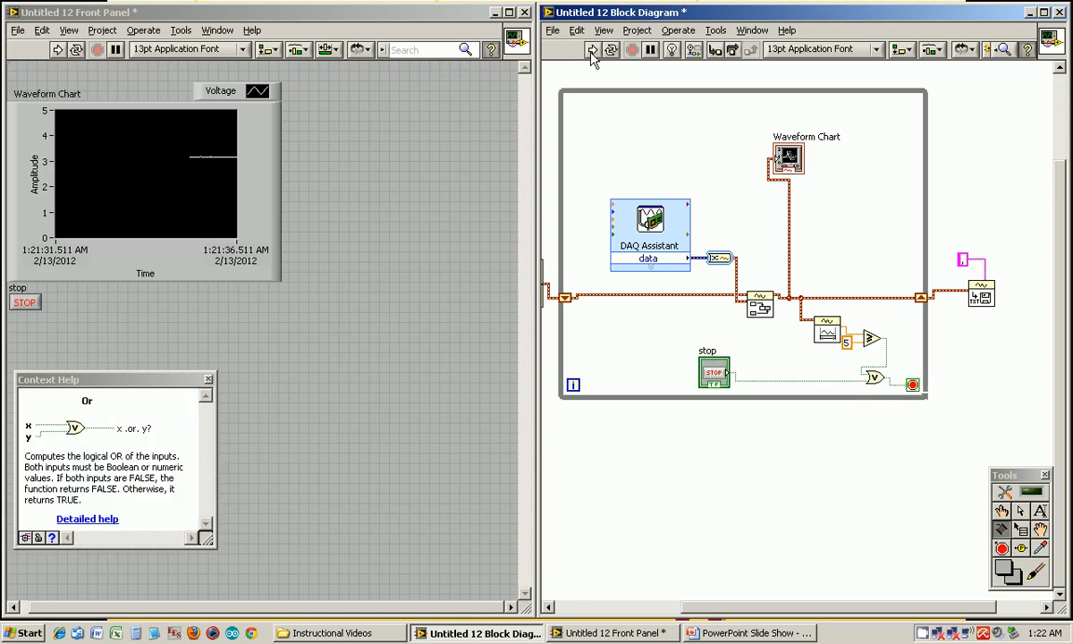
# Run the VI and save the readings as data.csv on the Desktop, replacing the existing file
pyautogui.click(592, 50)
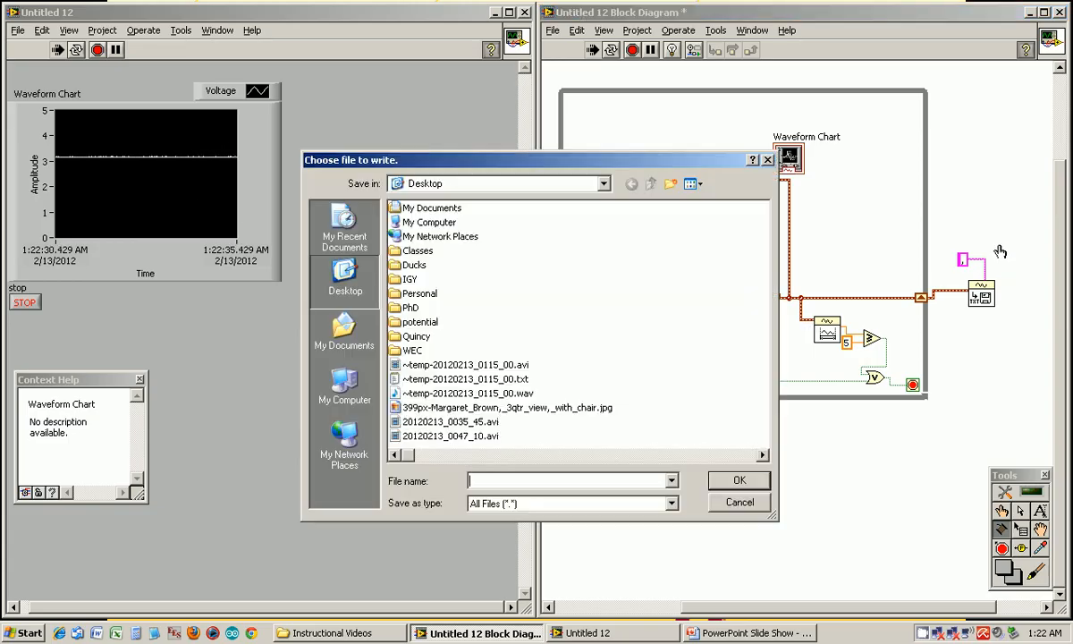
pyautogui.write('dat')
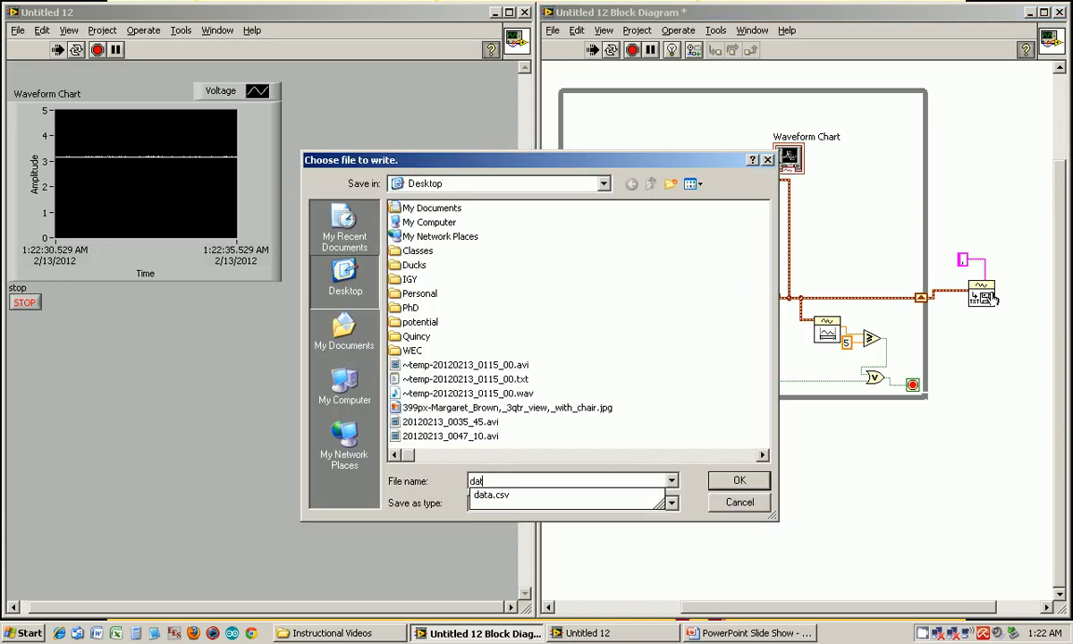
pyautogui.click(738, 479)
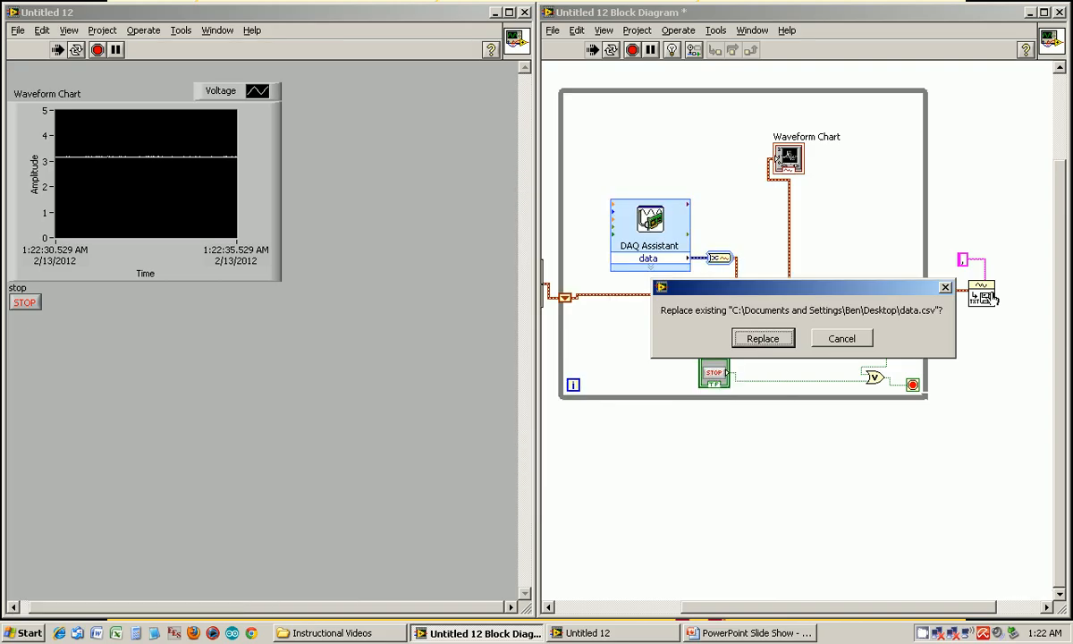
pyautogui.click(762, 338)
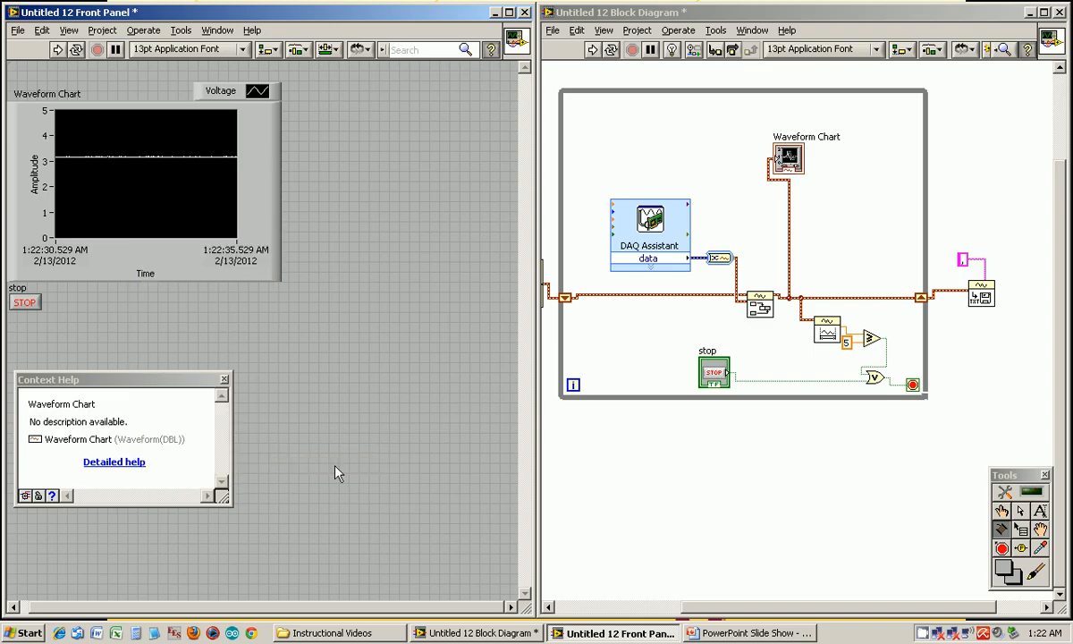
pyautogui.moveTo(347, 468)
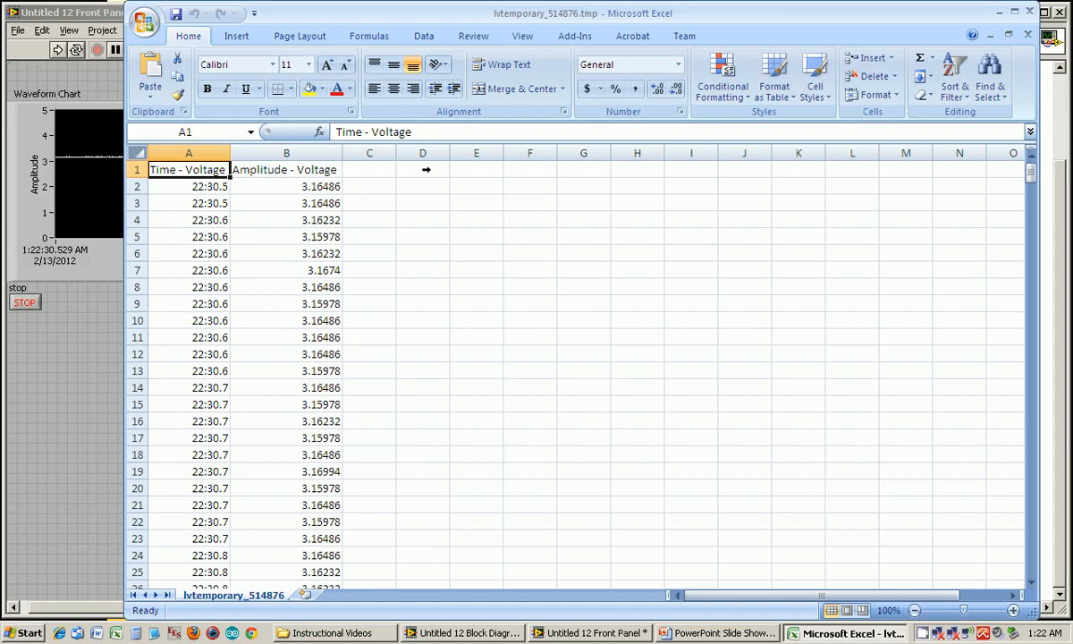
# Switch to Excel to check the exported time and voltage columns near 3.16
pyautogui.click(1026, 12)
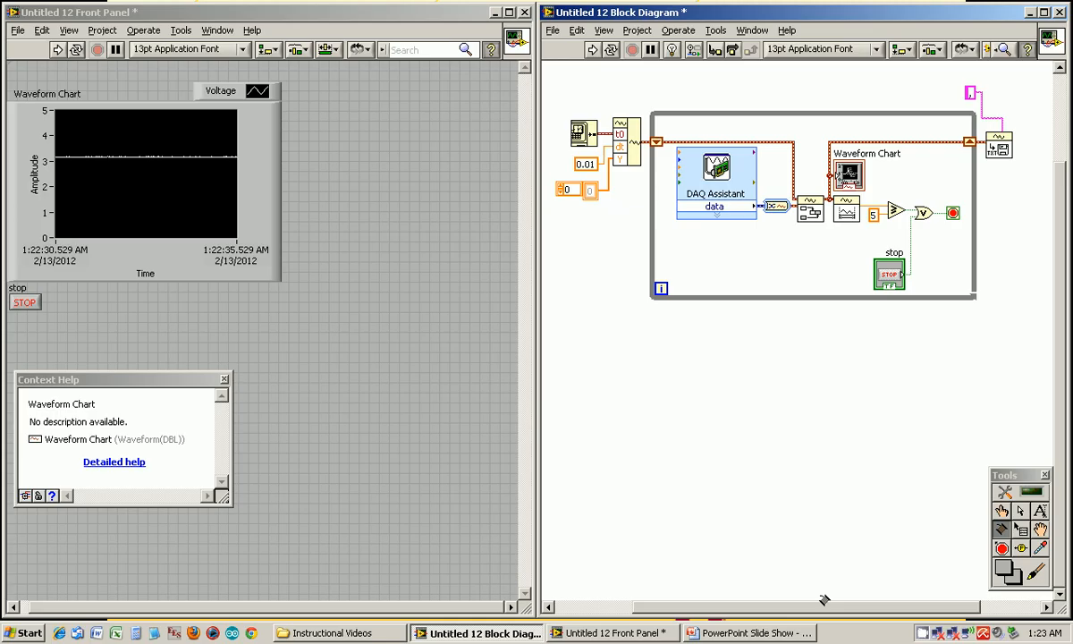
pyautogui.moveTo(697, 392)
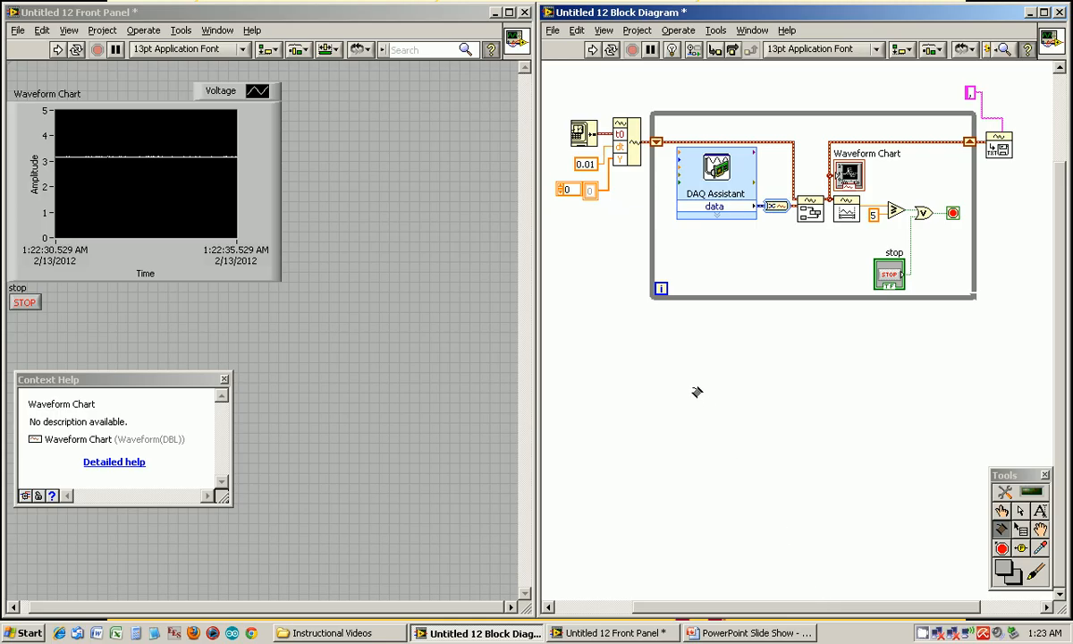
# Place a For Loop with a Wait (ms) function fed by a 1000 millisecond constant
pyautogui.rightClick(697, 392)
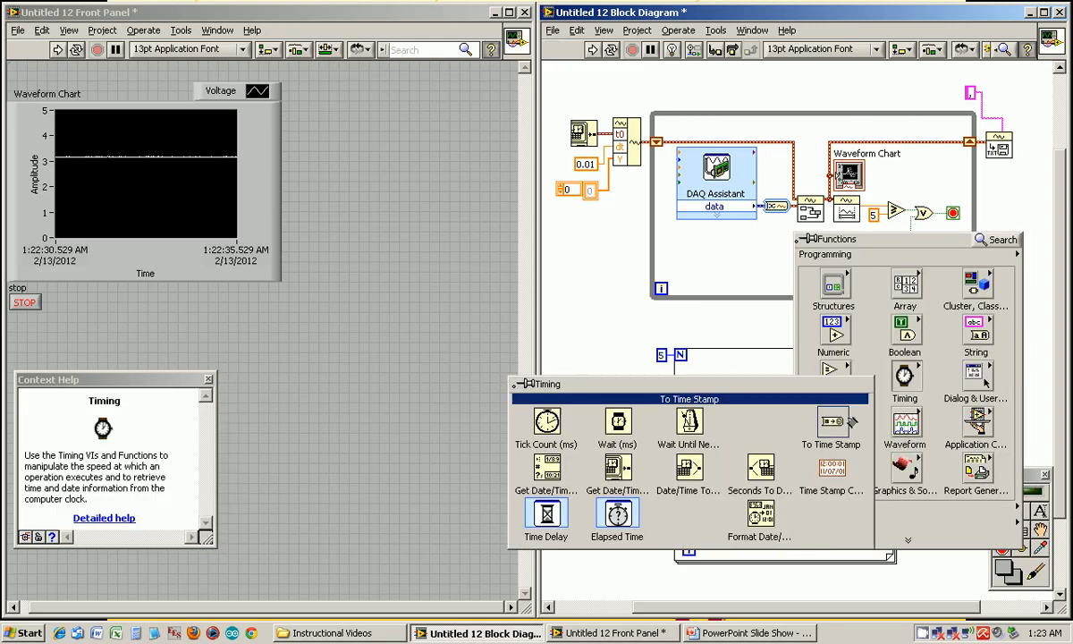
pyautogui.click(617, 422)
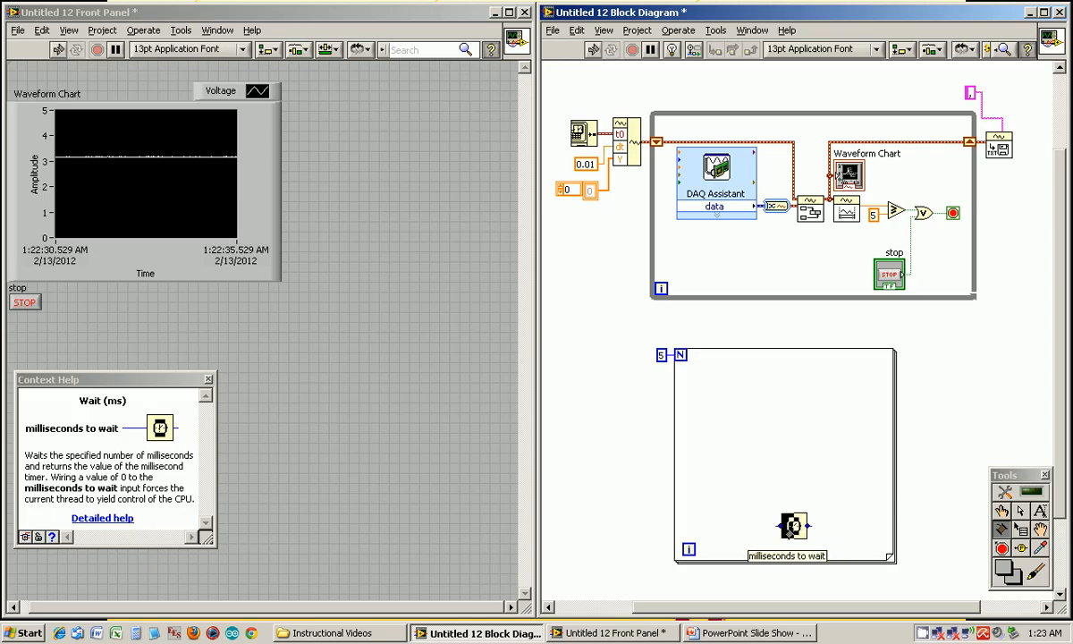
pyautogui.rightClick(794, 526)
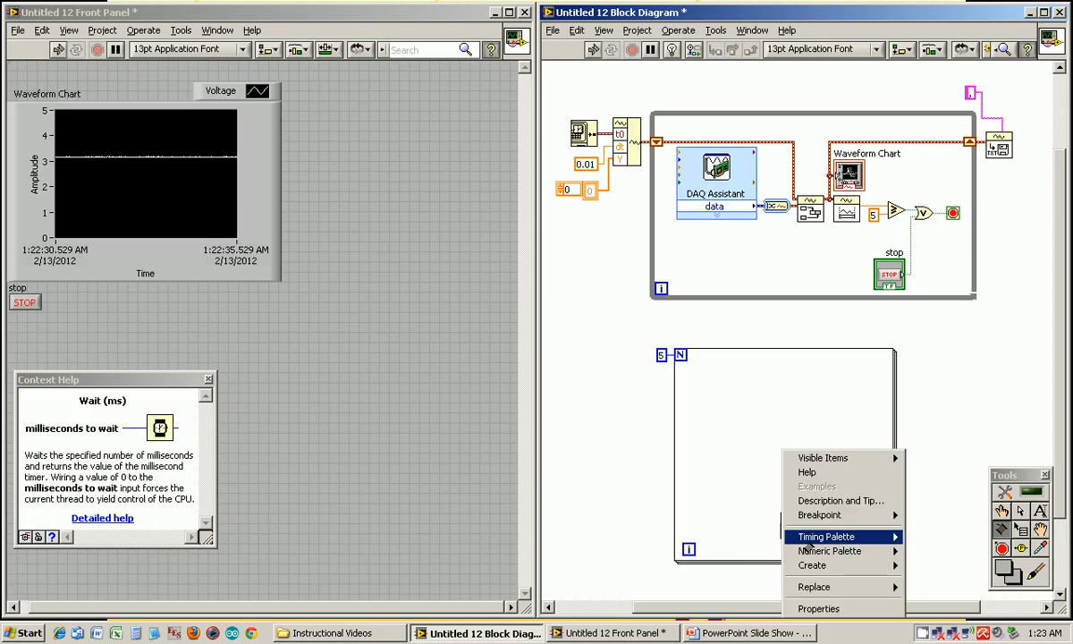
pyautogui.click(825, 537)
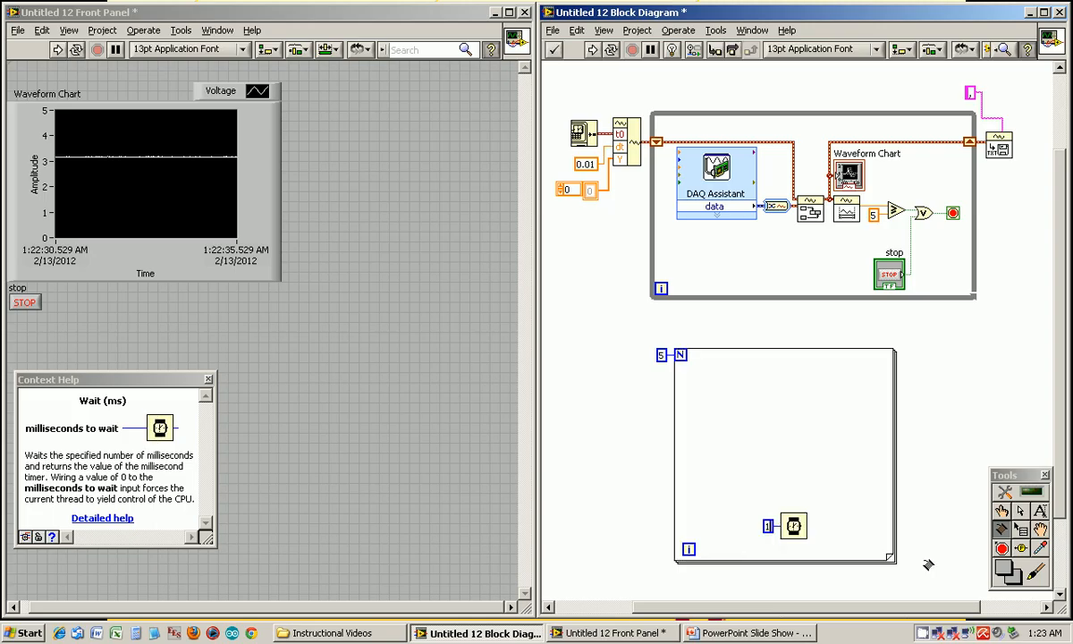
pyautogui.write('1000')
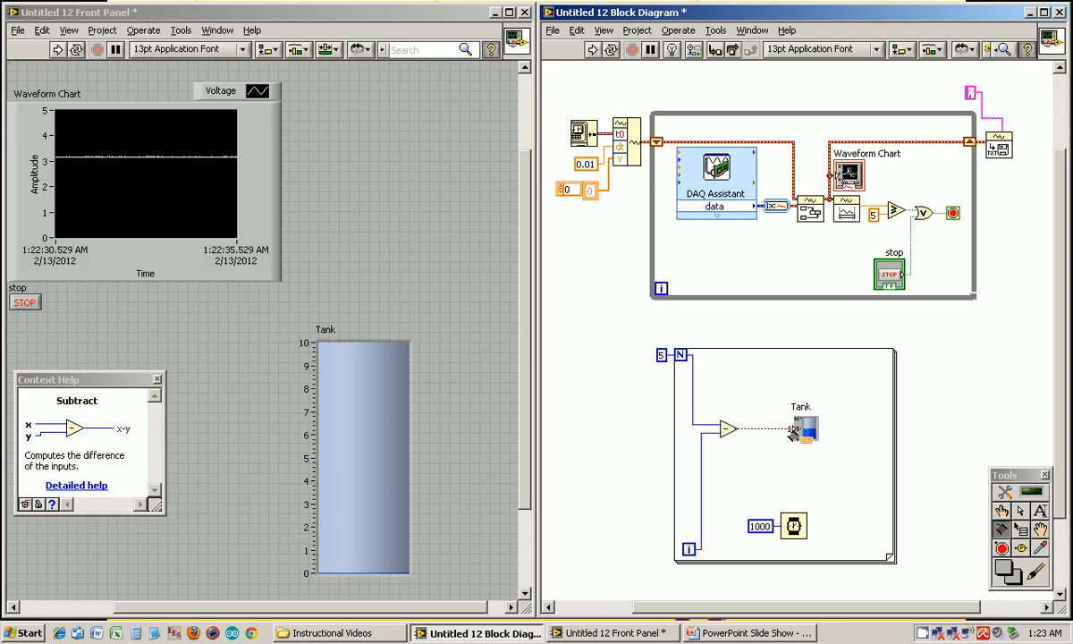
# Wire the Subtract function's countdown output to the new Tank indicator inside the loop
pyautogui.click(803, 430)
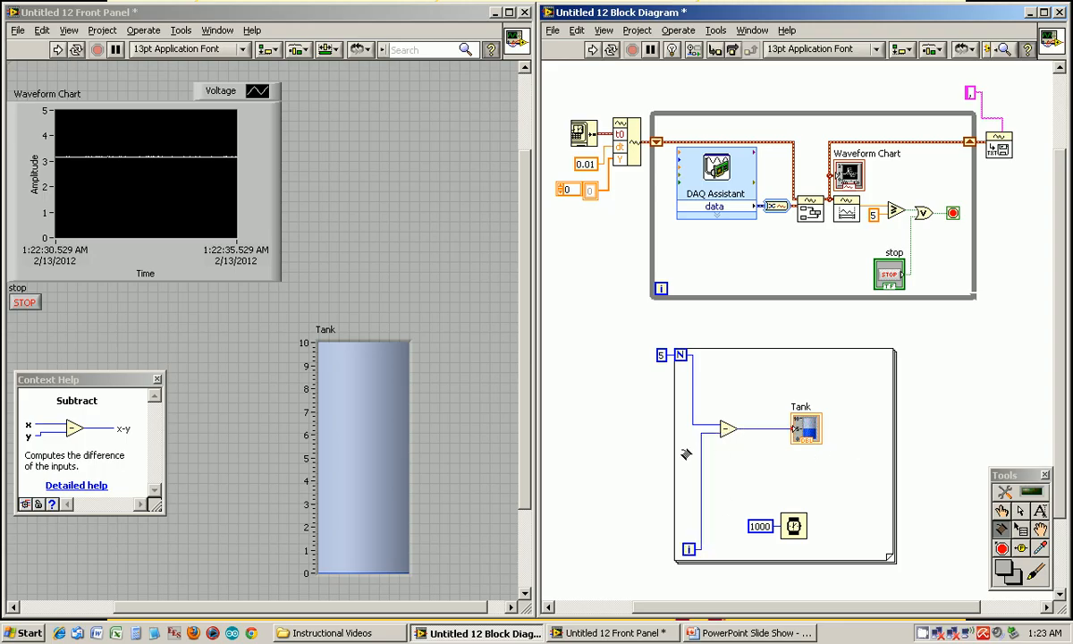
pyautogui.moveTo(780, 373)
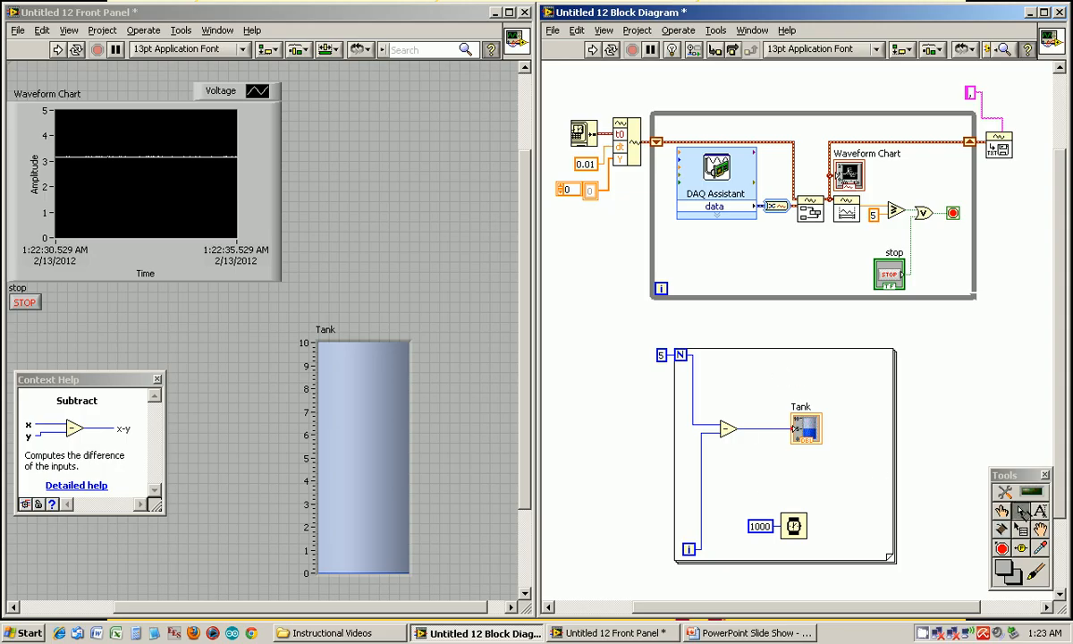
pyautogui.moveTo(803, 90)
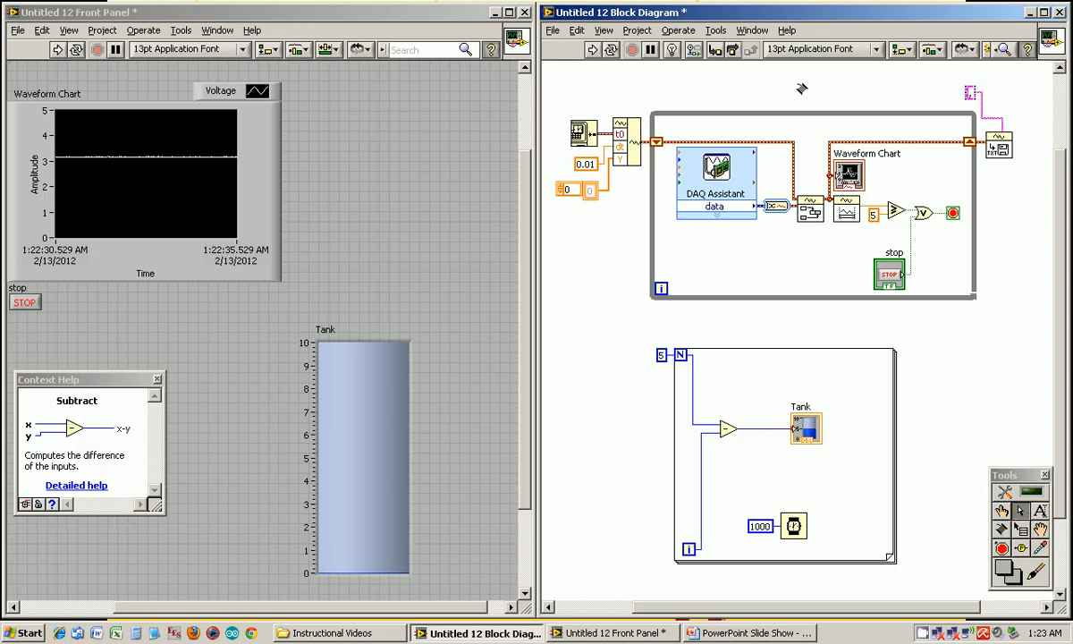
pyautogui.moveTo(712, 326)
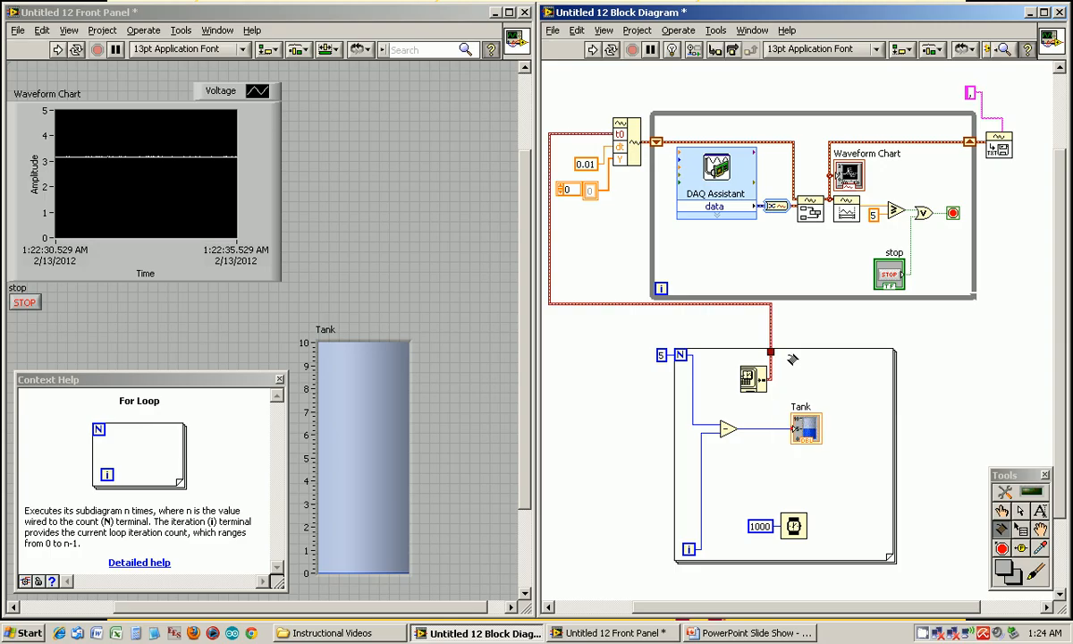
pyautogui.moveTo(599, 154)
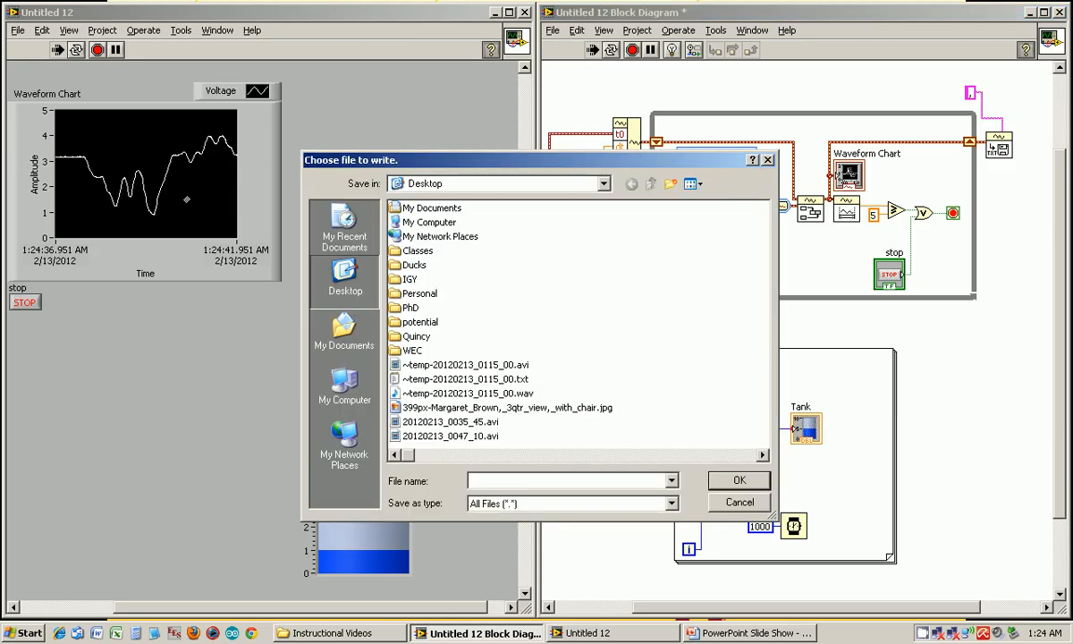
# Save the run's voltages as data.csv on the Desktop, replacing the existing file
pyautogui.write('data.cs')
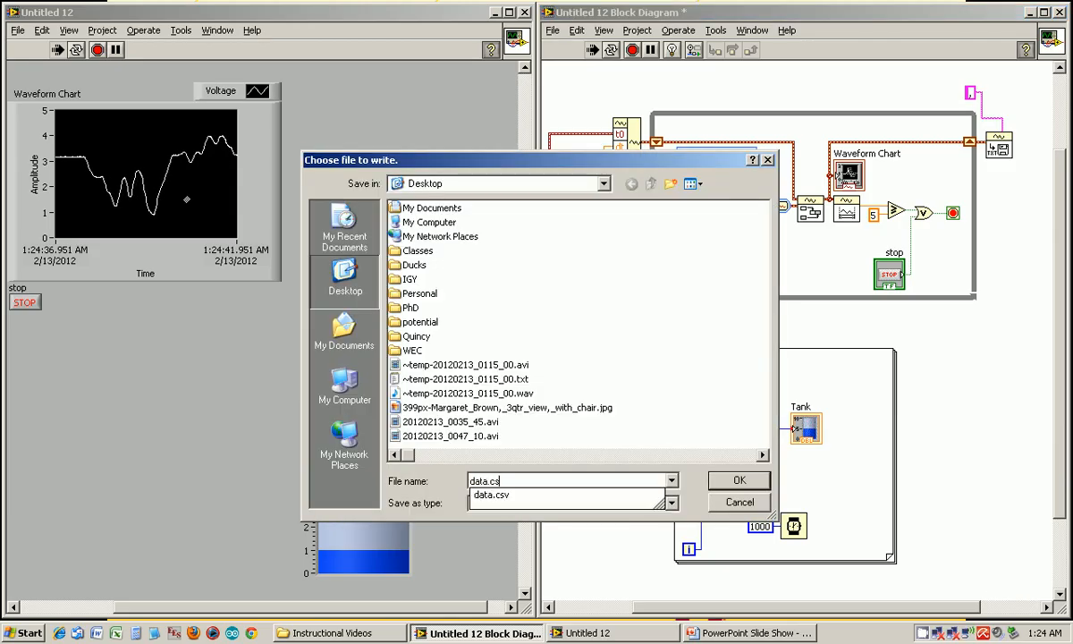
pyautogui.click(739, 479)
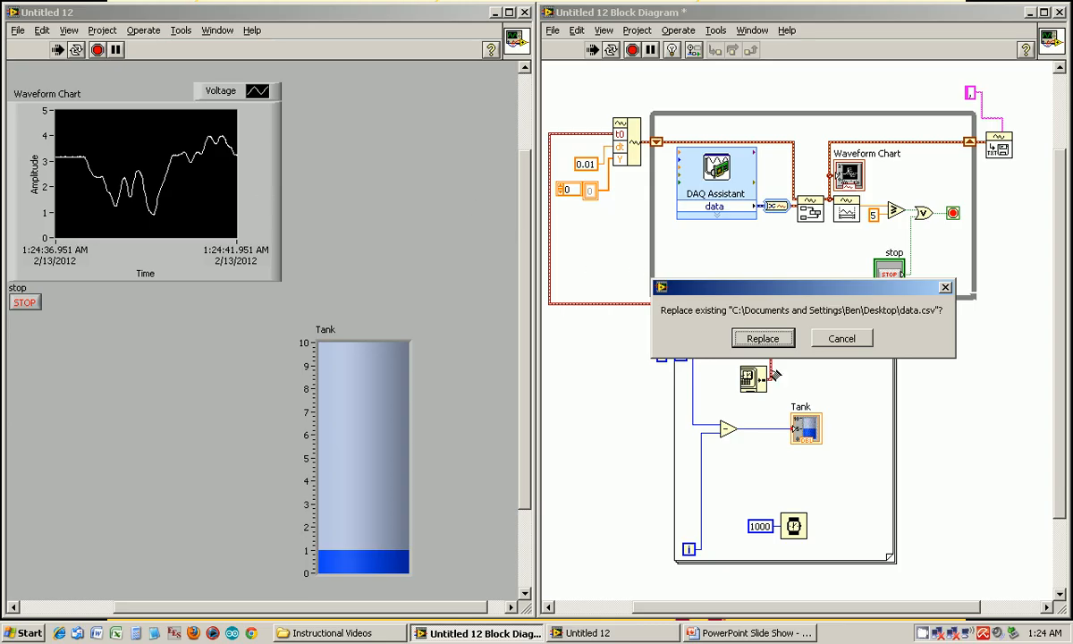
pyautogui.click(762, 338)
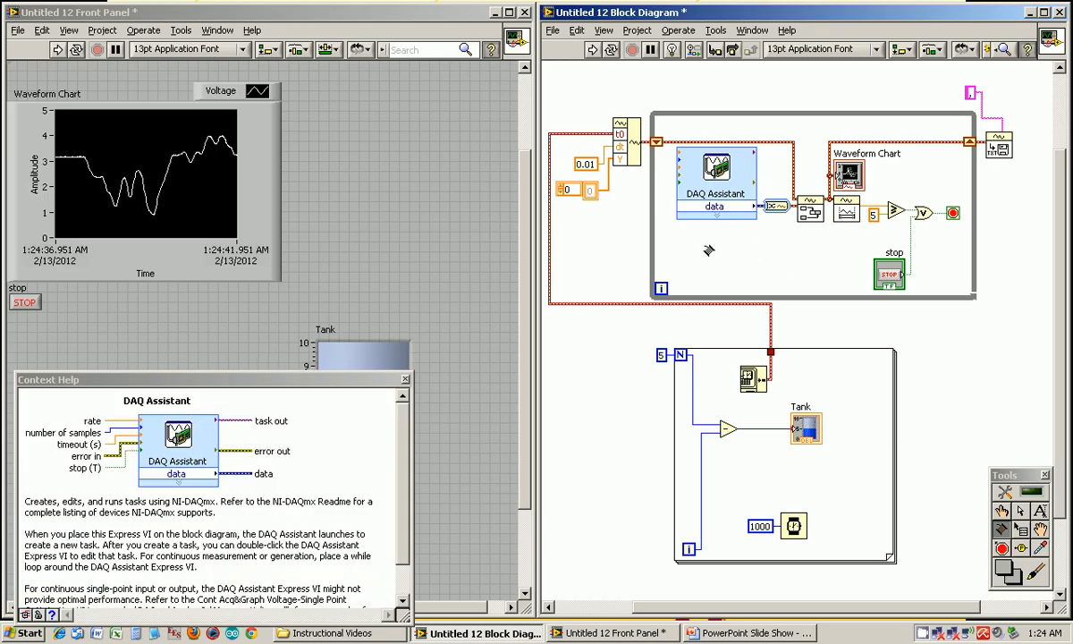
pyautogui.moveTo(711, 250)
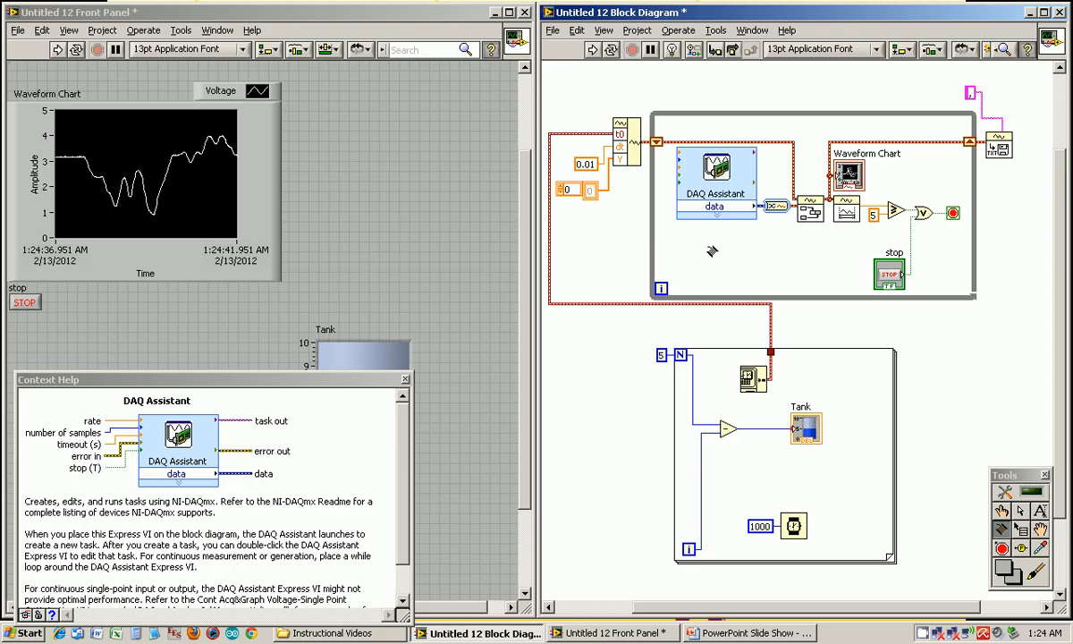
pyautogui.moveTo(733, 193)
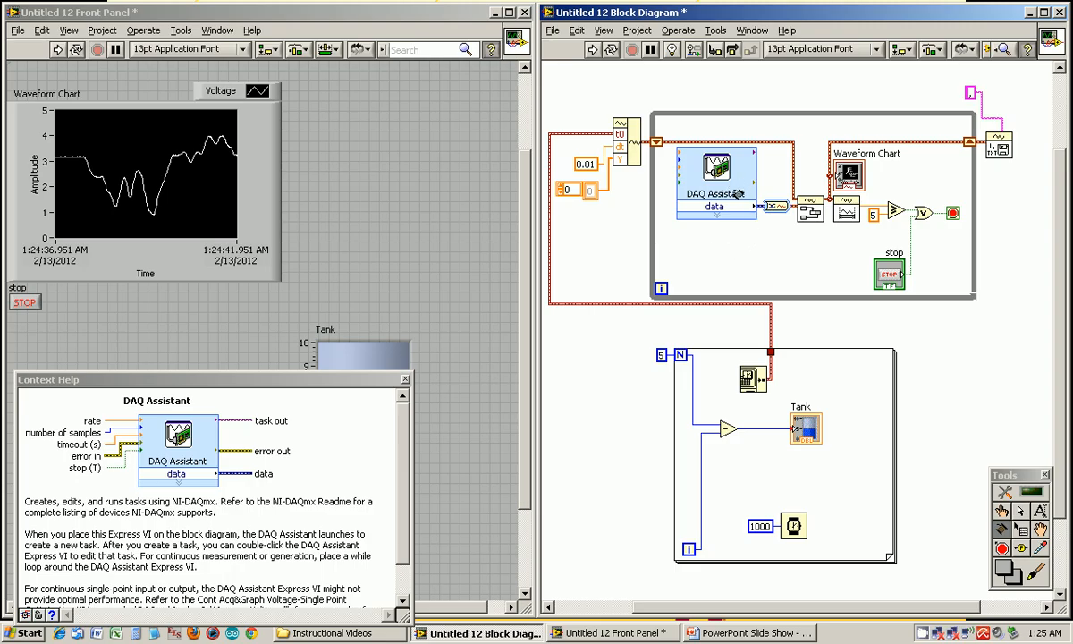
pyautogui.moveTo(787, 224)
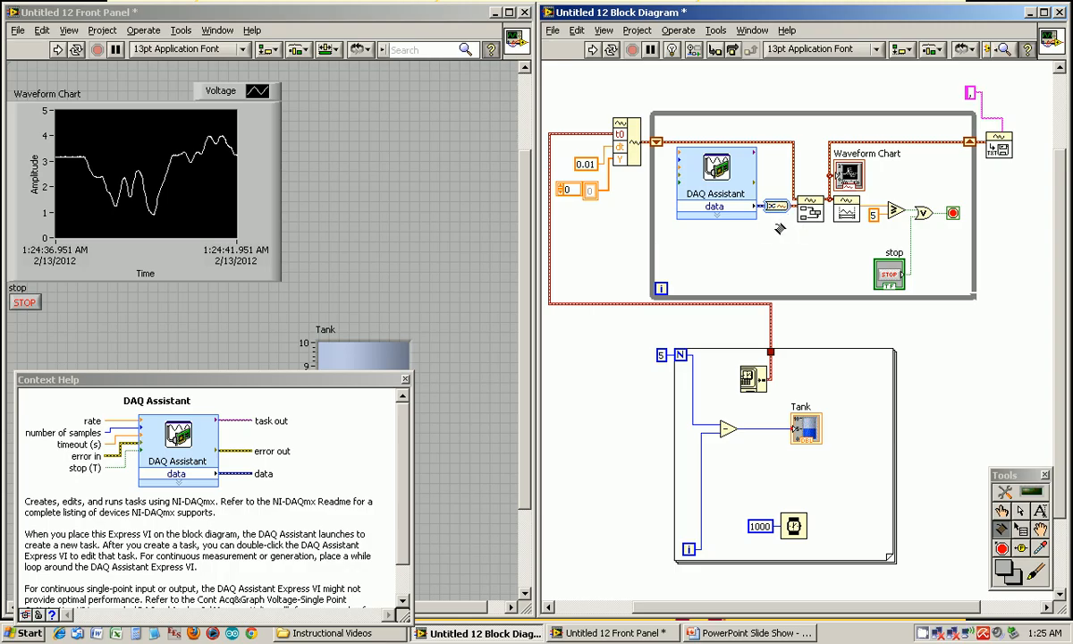
pyautogui.moveTo(778, 272)
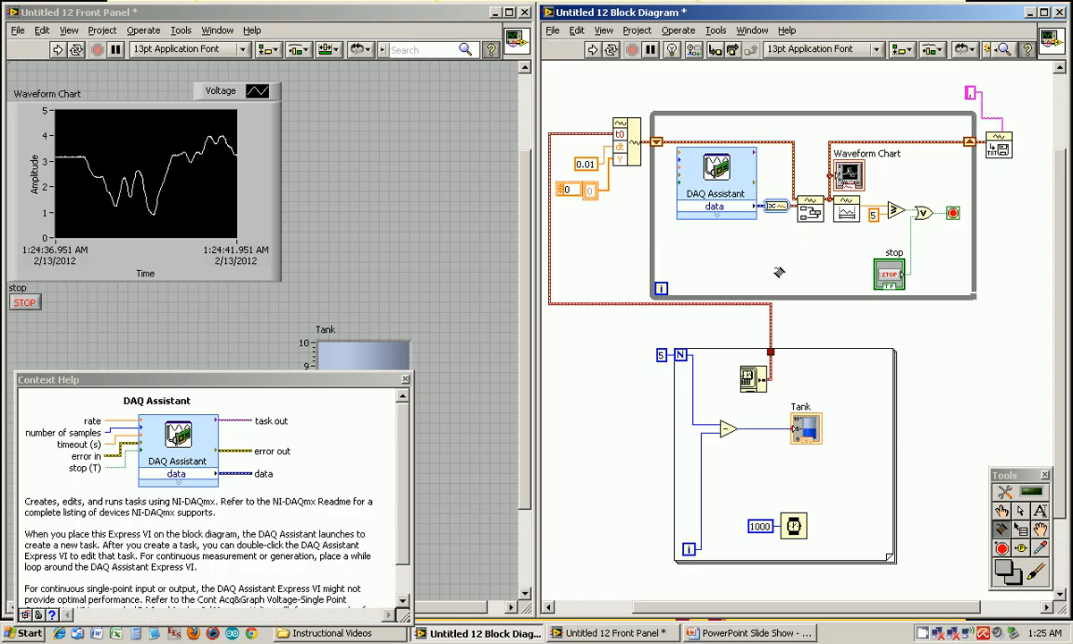